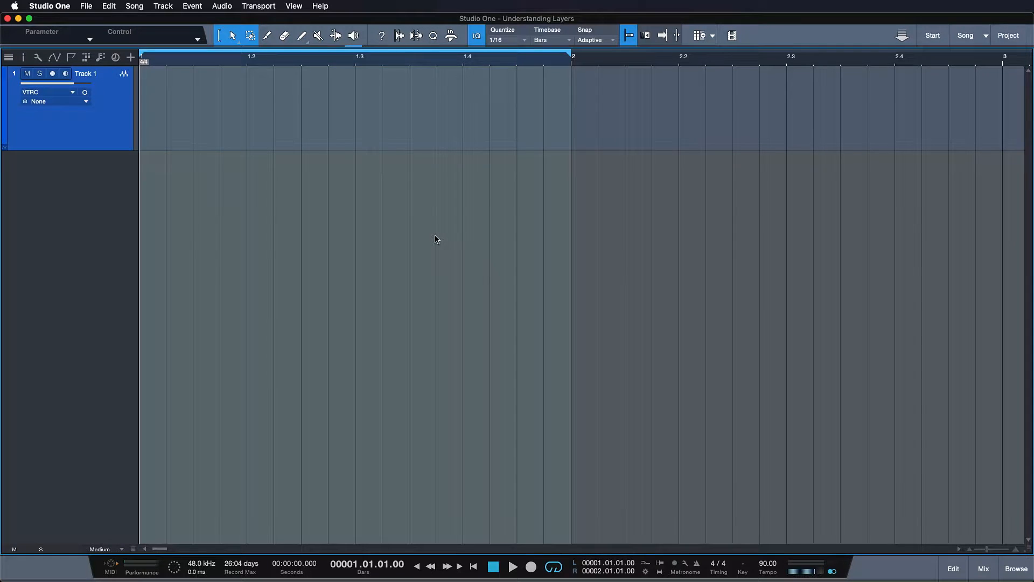
mouse_move(45, 6)
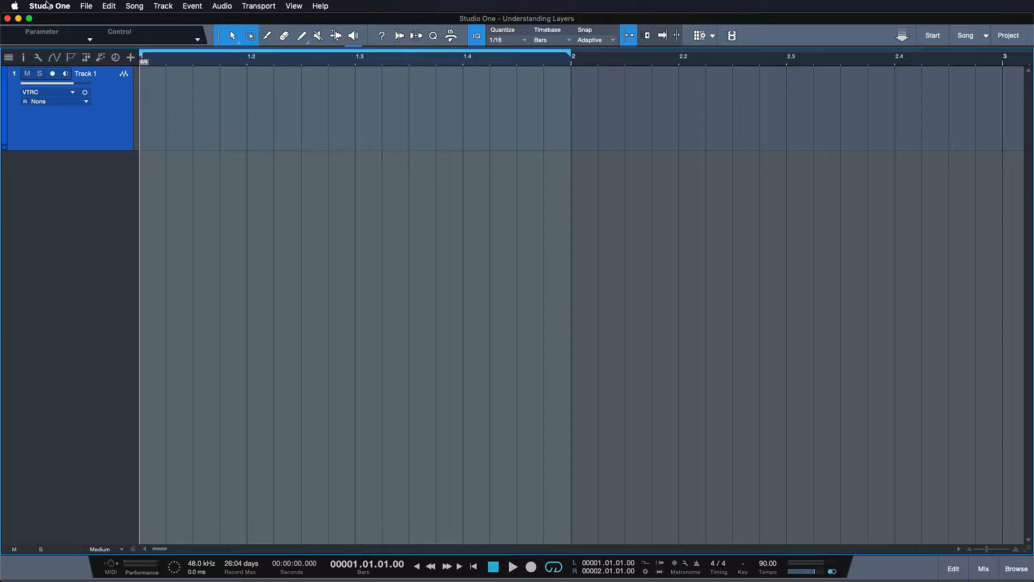
Open the Studio One application menu that holds the keyboard shortcut settings.
click(49, 7)
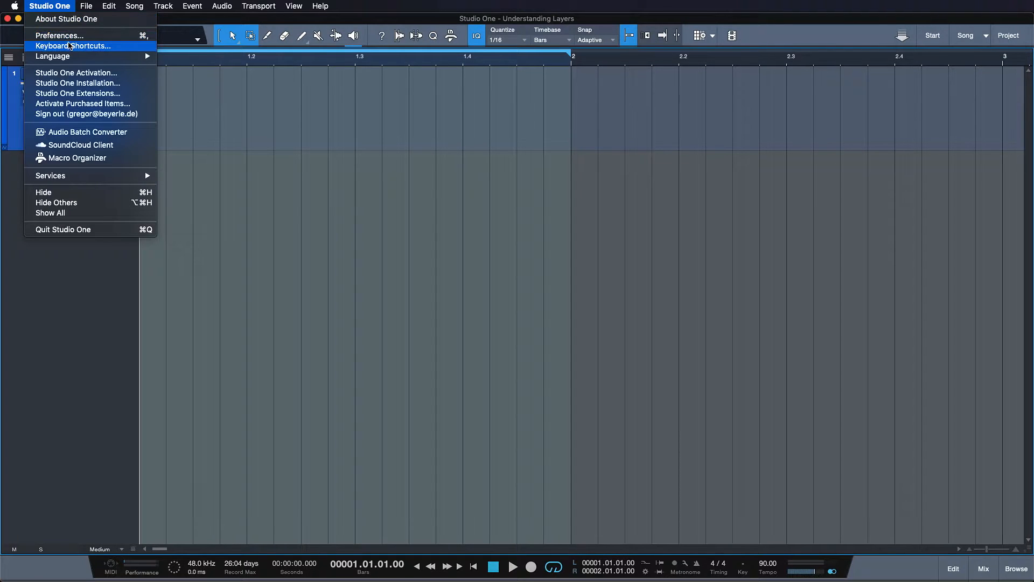
click(74, 45)
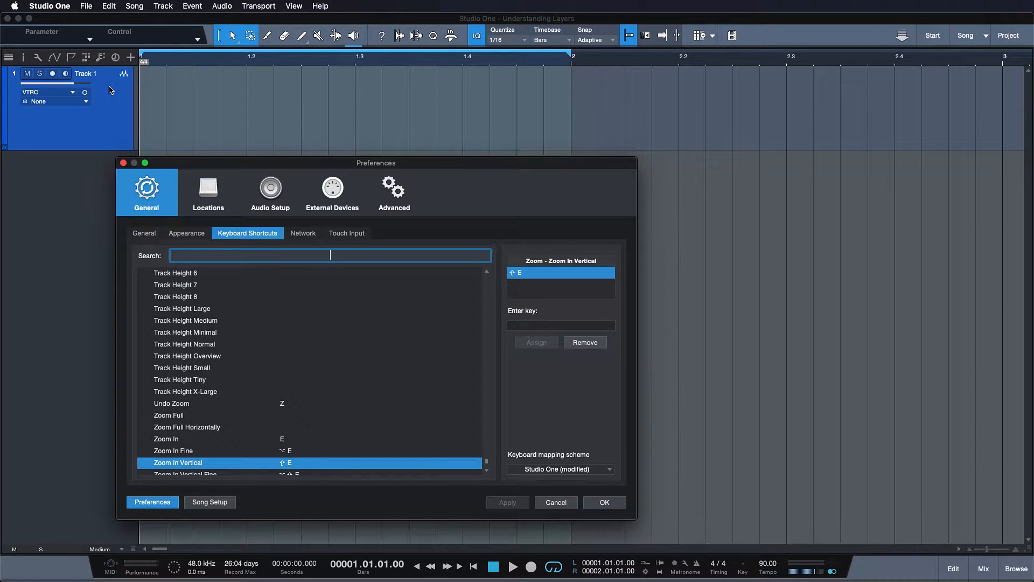
text(replace)
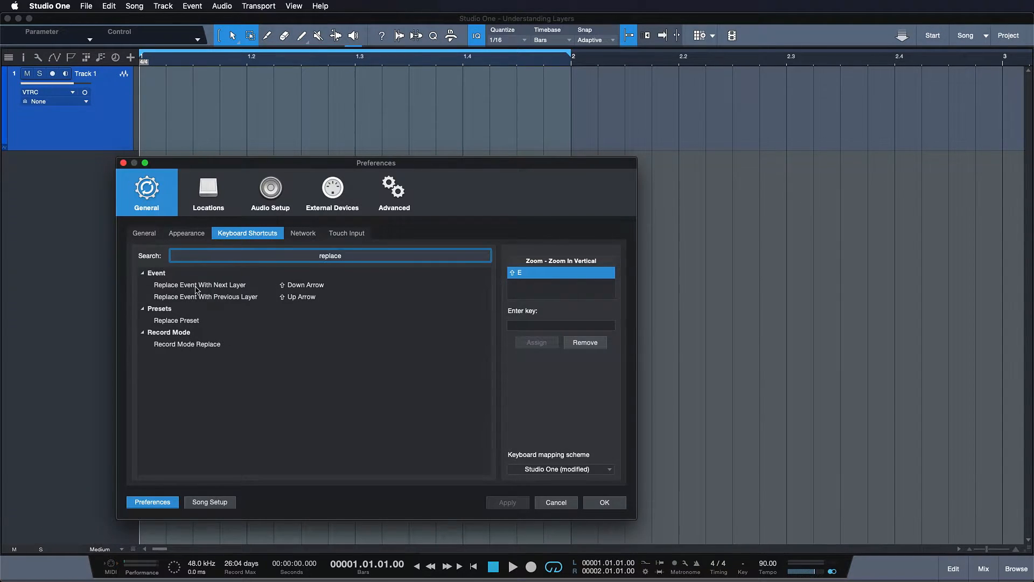
click(199, 285)
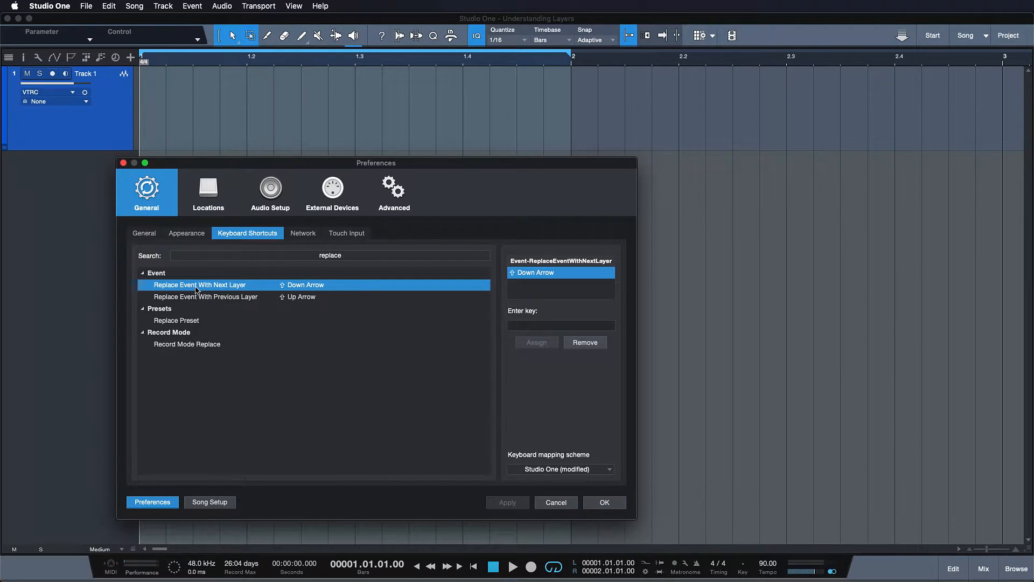
mouse_move(305, 277)
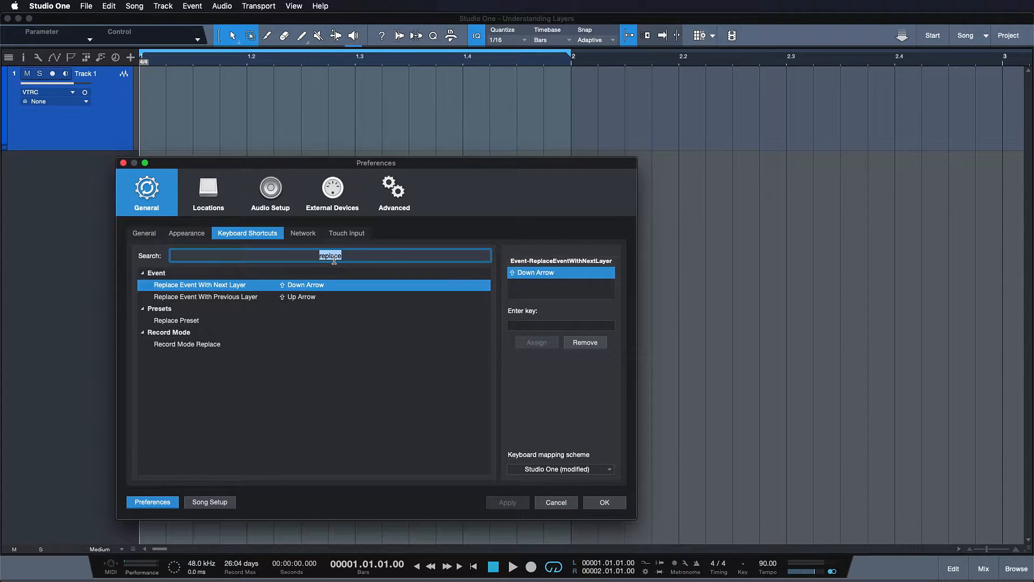
text(add layer)
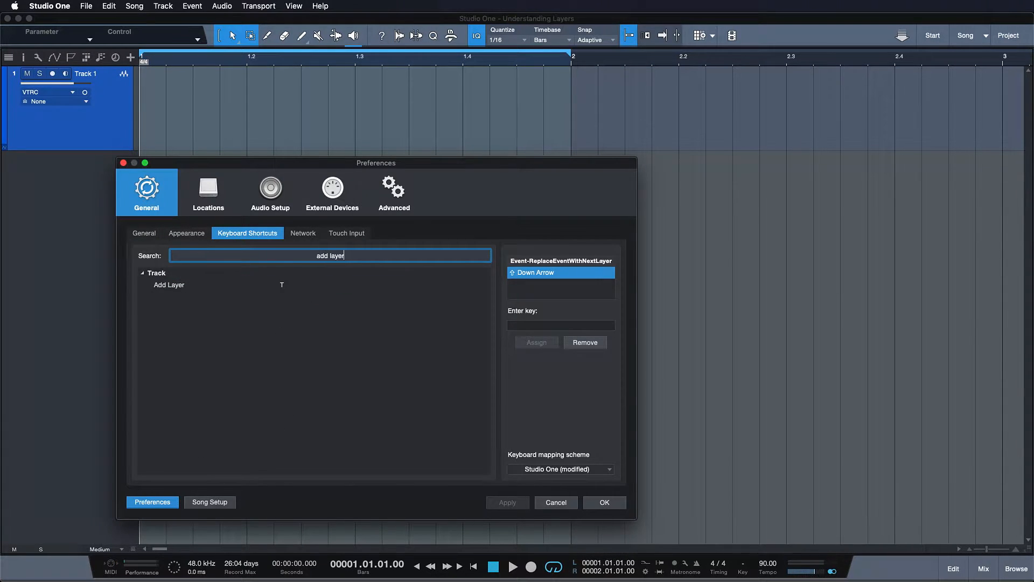
click(198, 285)
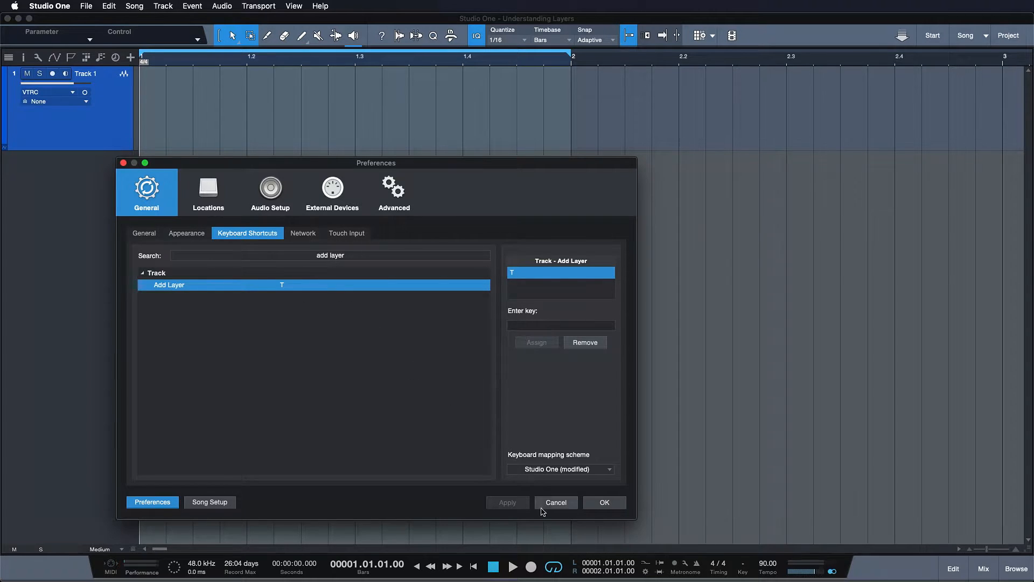
click(556, 502)
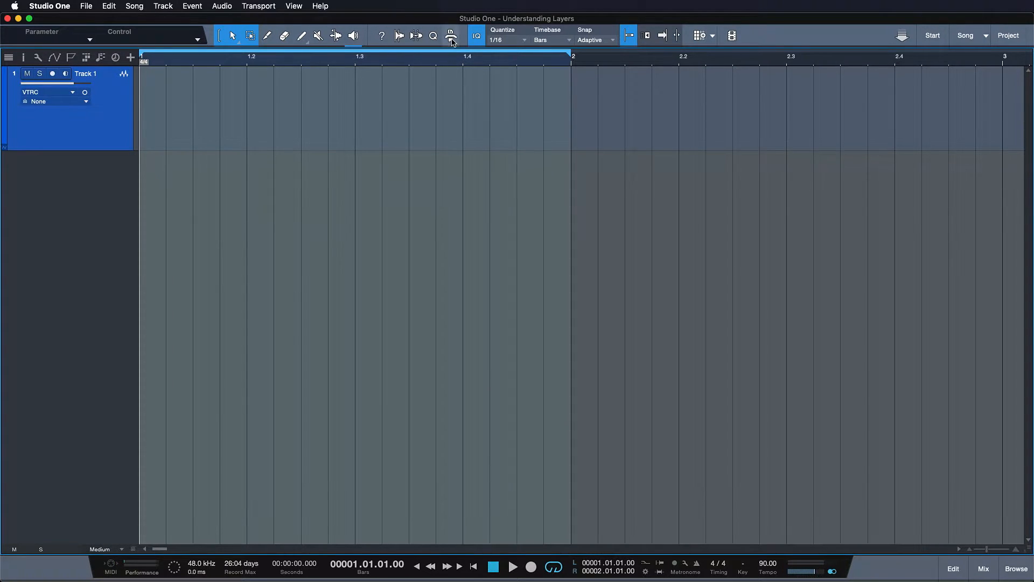
Show the Audio Editing macro page with Add 5 Layers, then reach the recording mode options.
click(450, 35)
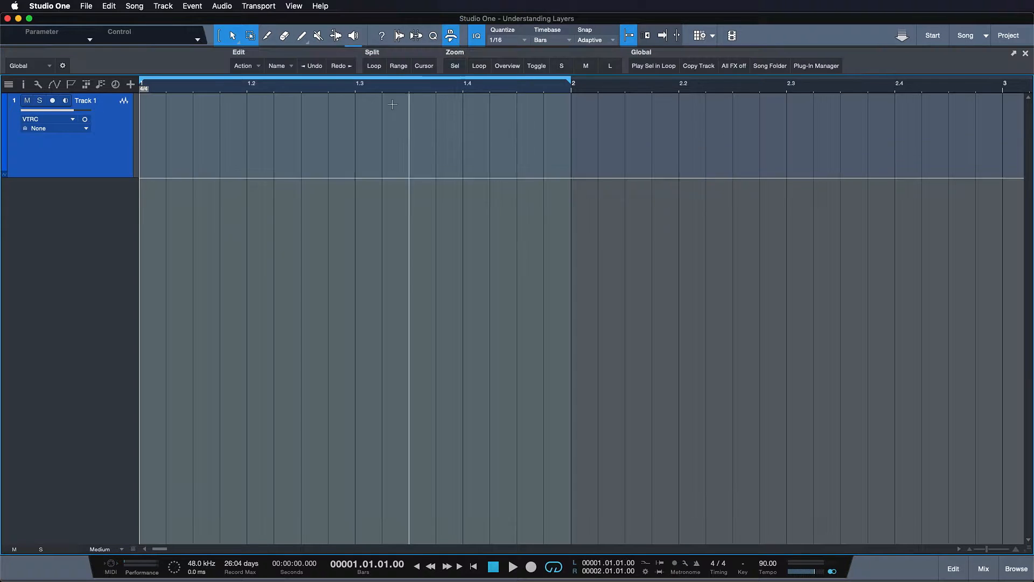
click(30, 66)
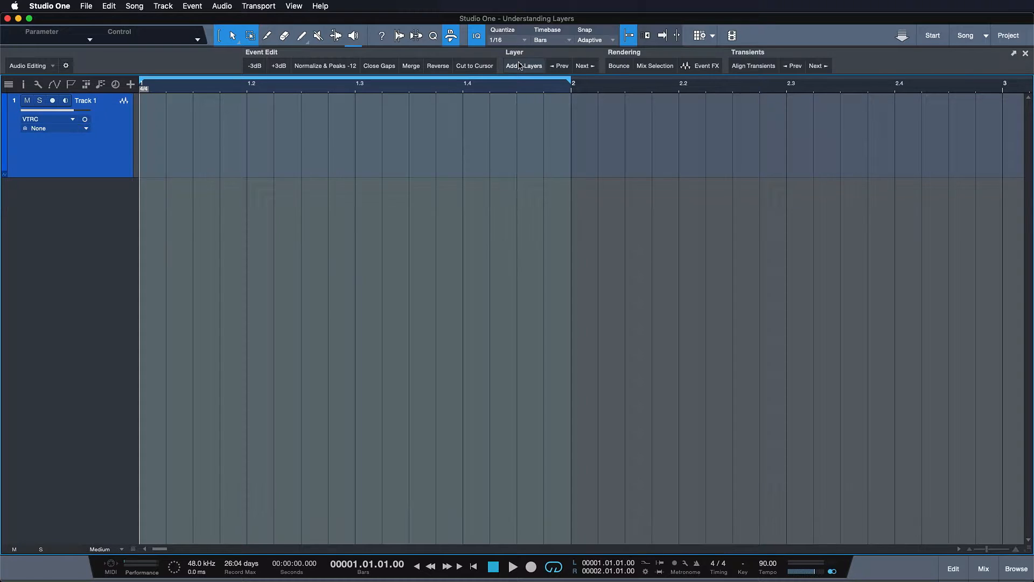
mouse_move(524, 65)
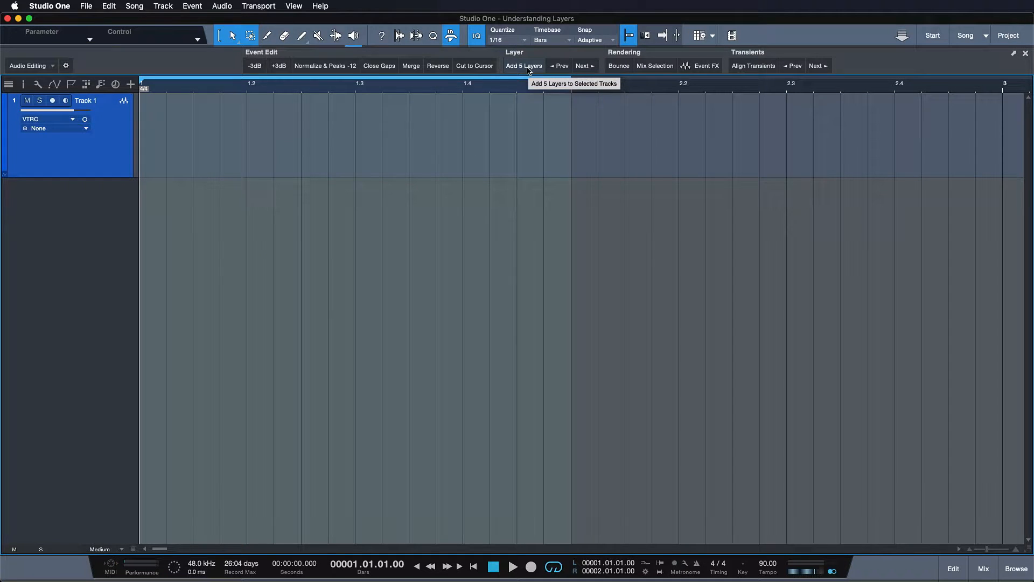
click(524, 66)
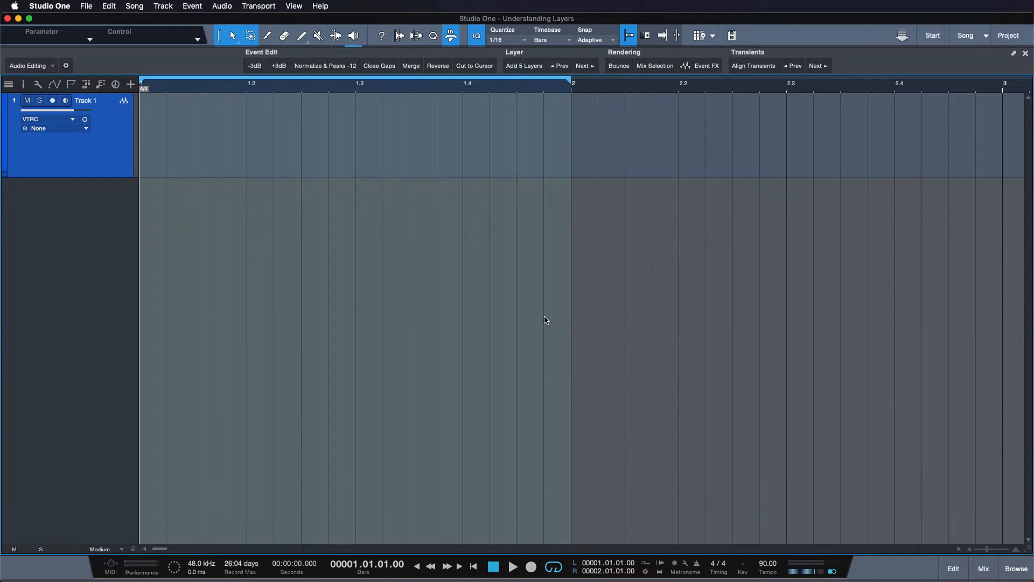
mouse_move(645, 562)
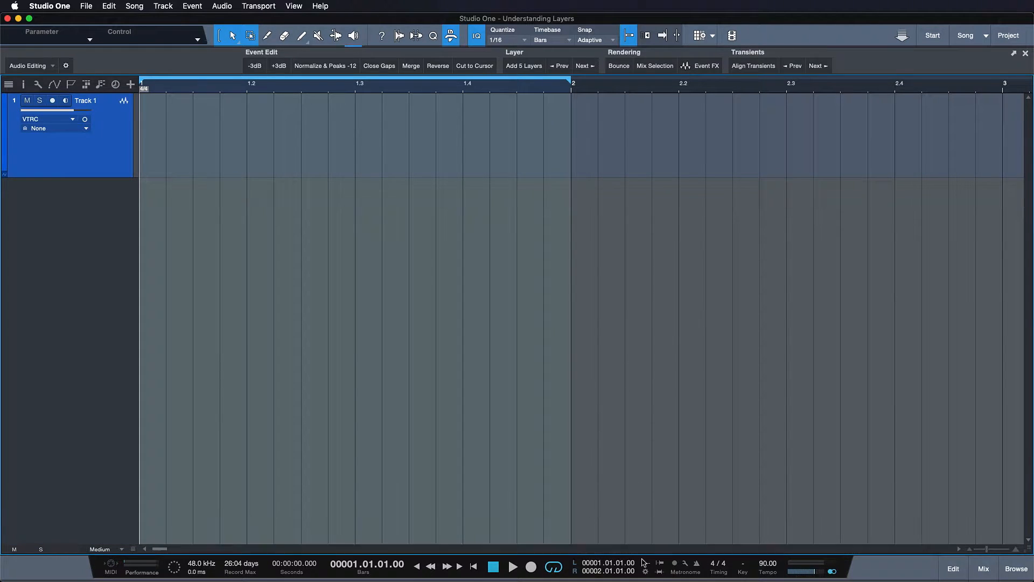
click(645, 566)
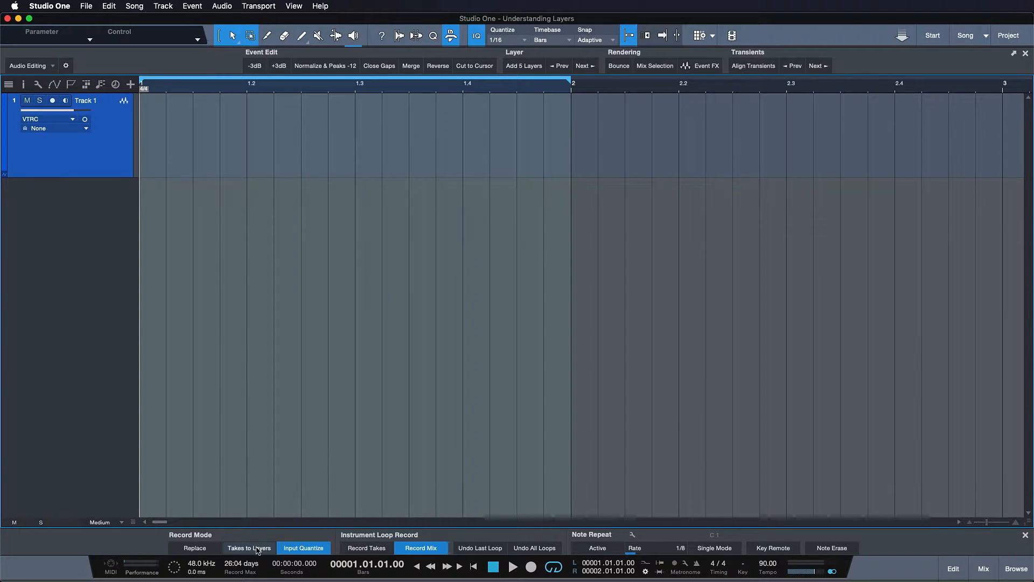
mouse_move(254, 549)
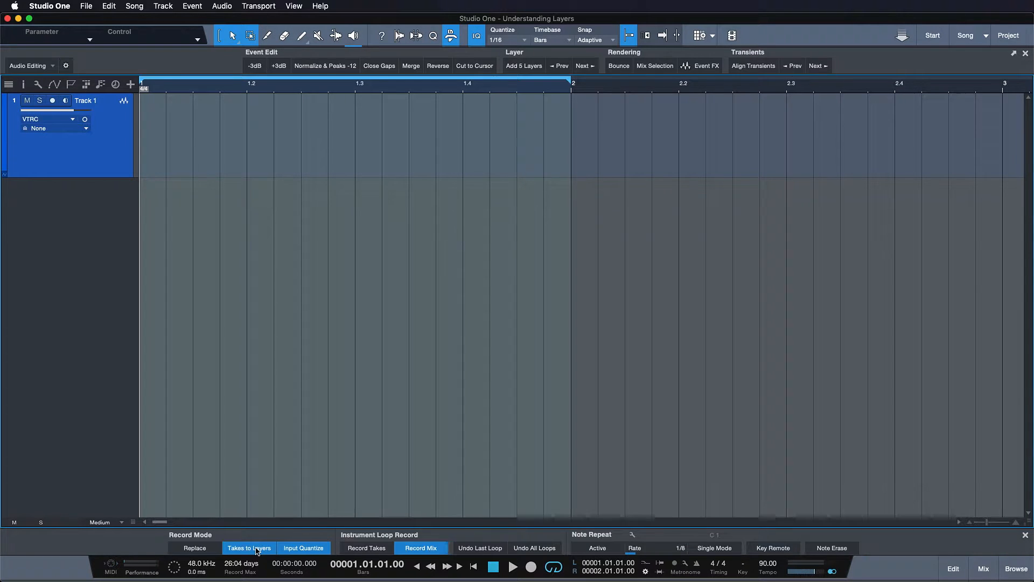
mouse_move(86, 129)
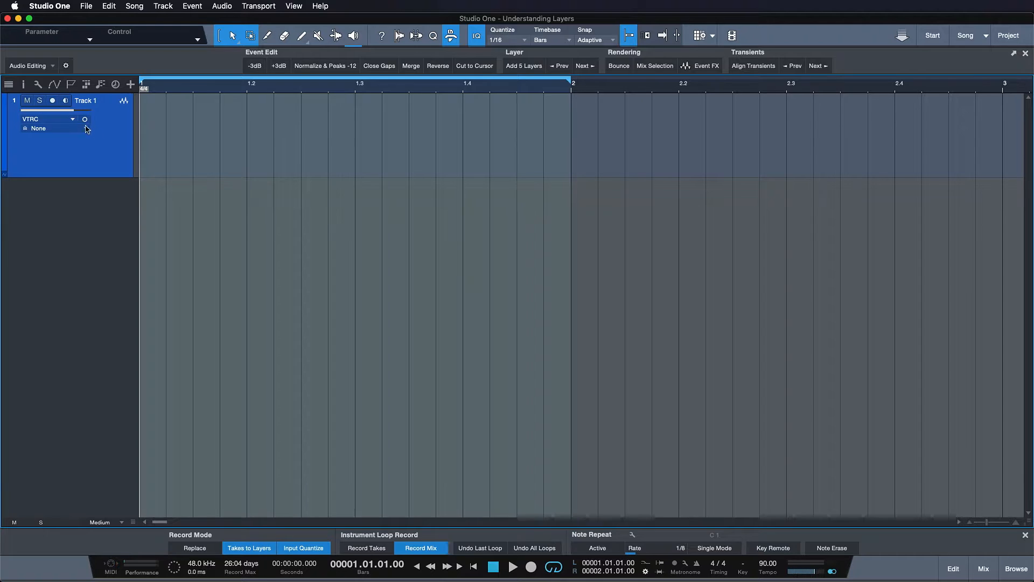
Arm Track 1 for recording with takes going to layers.
click(51, 100)
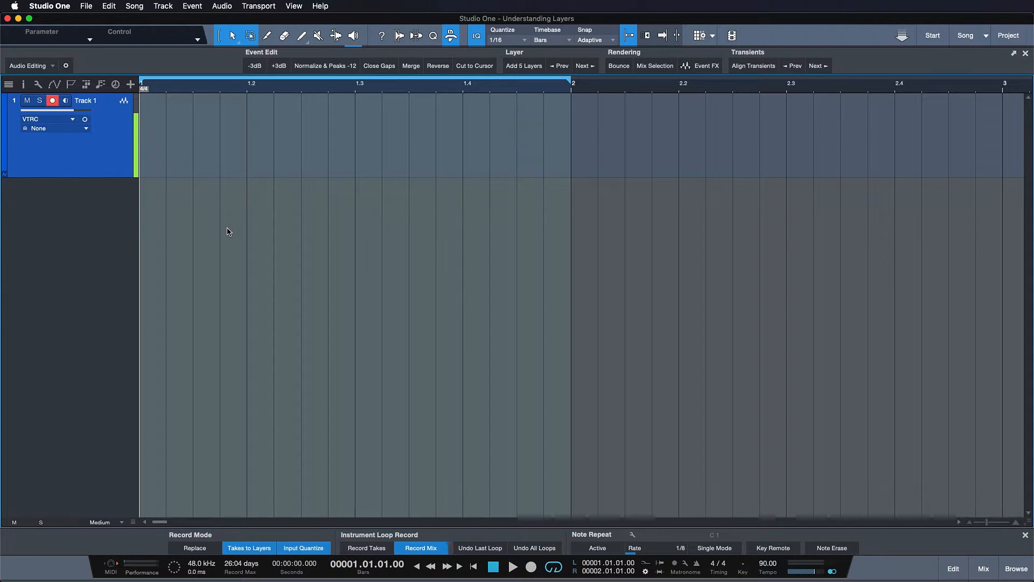
Record four takes onto Track 1's layers, Take 1–Take 4, with Take 4 active.
click(530, 567)
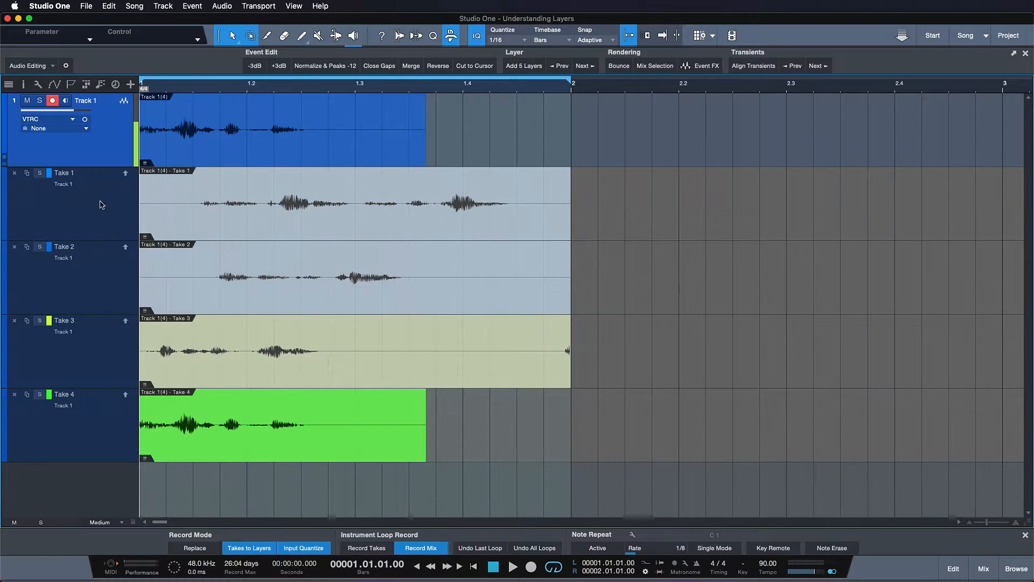
click(72, 340)
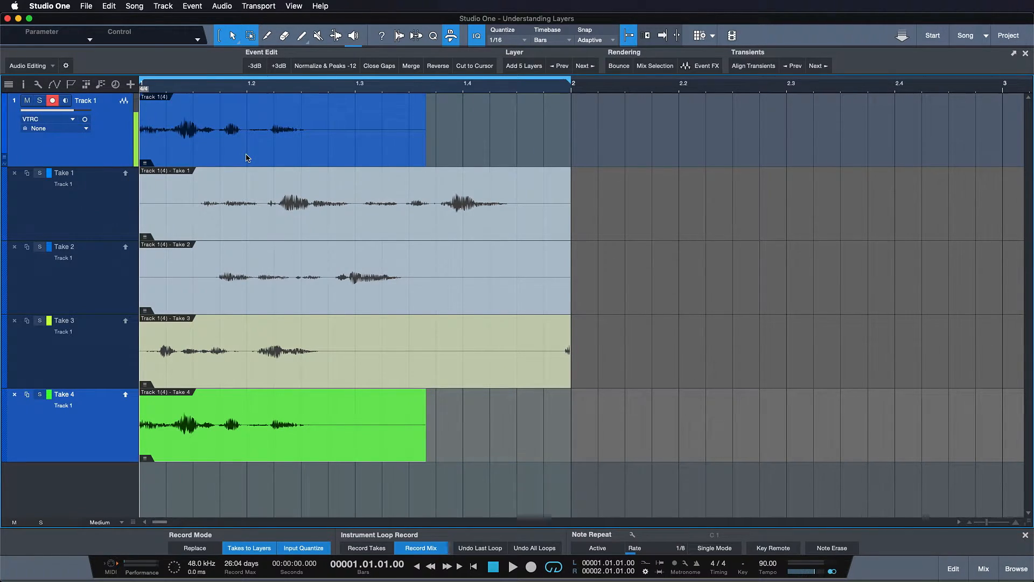
mouse_move(187, 142)
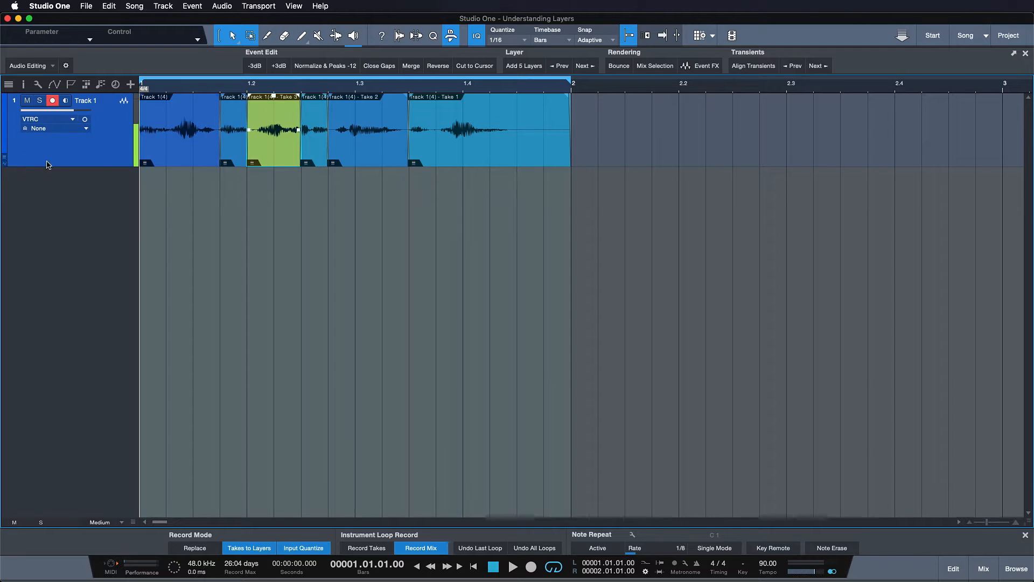
Load the Comping Guitars song with its empty Guitar track and Rock Drum Loop 1.
click(6, 160)
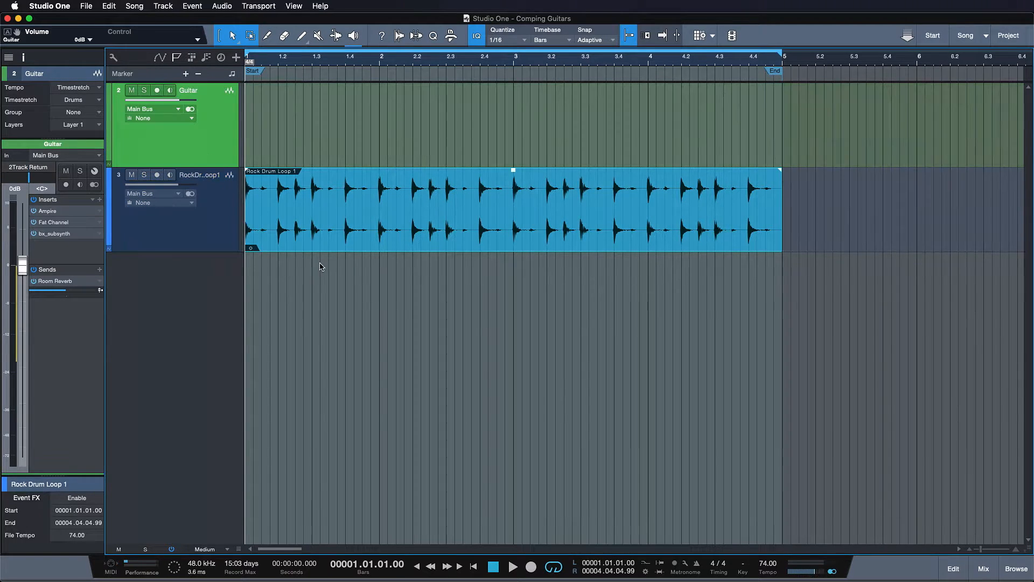
Show the song's Pool of audio files listing the Guitar recordings and Rock Drum Loop 1.
click(513, 565)
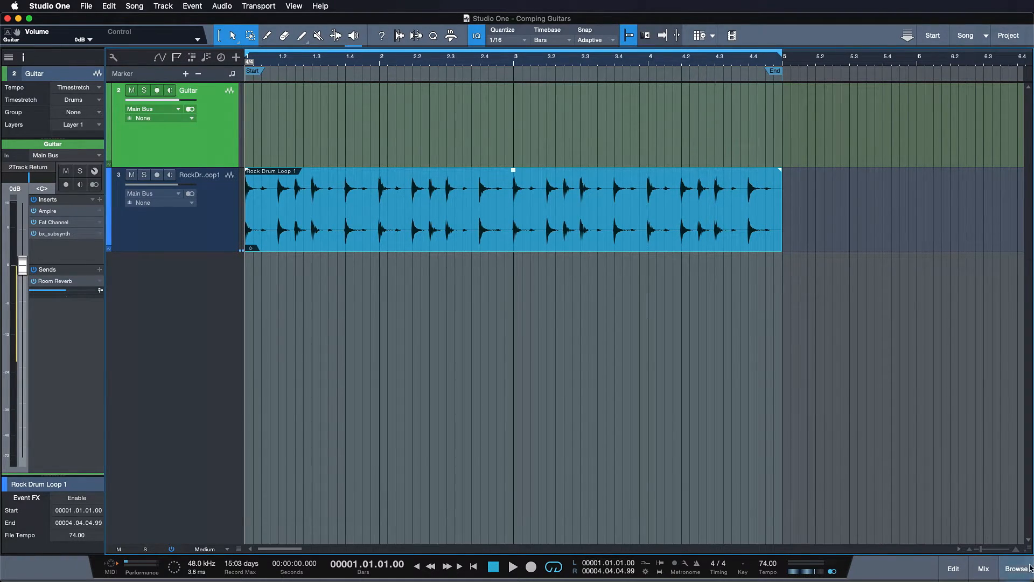
click(1016, 568)
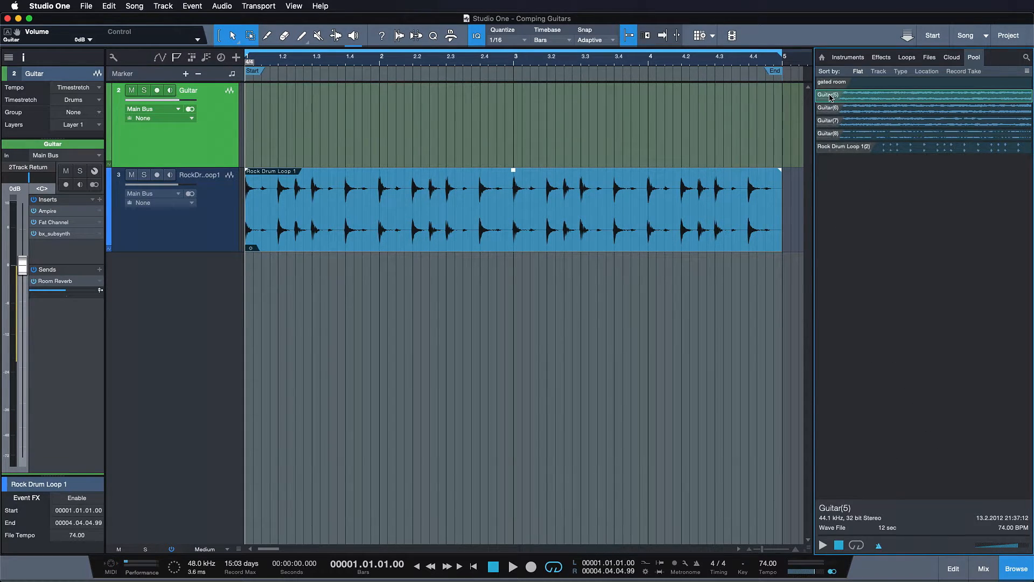
click(513, 566)
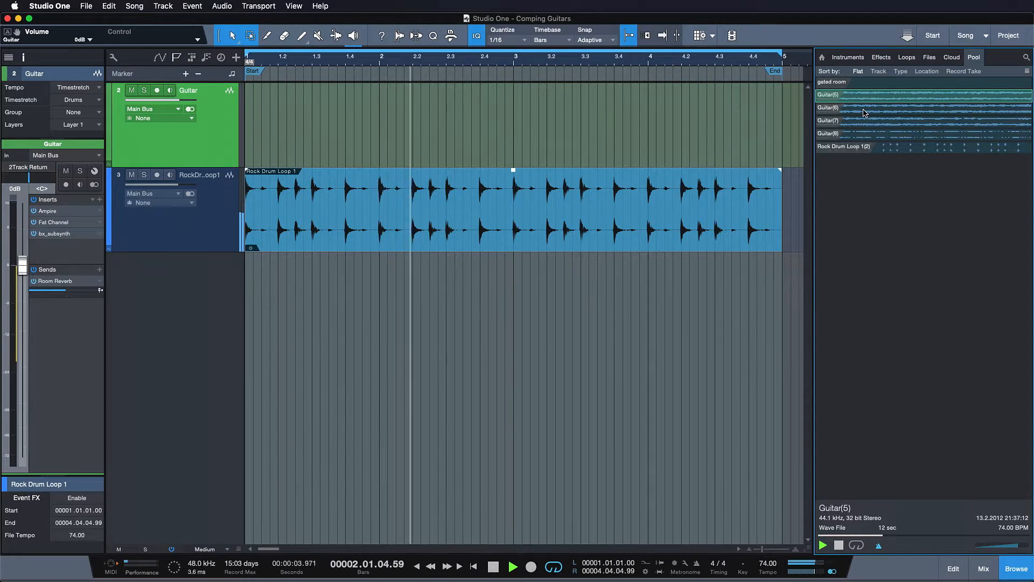
click(513, 566)
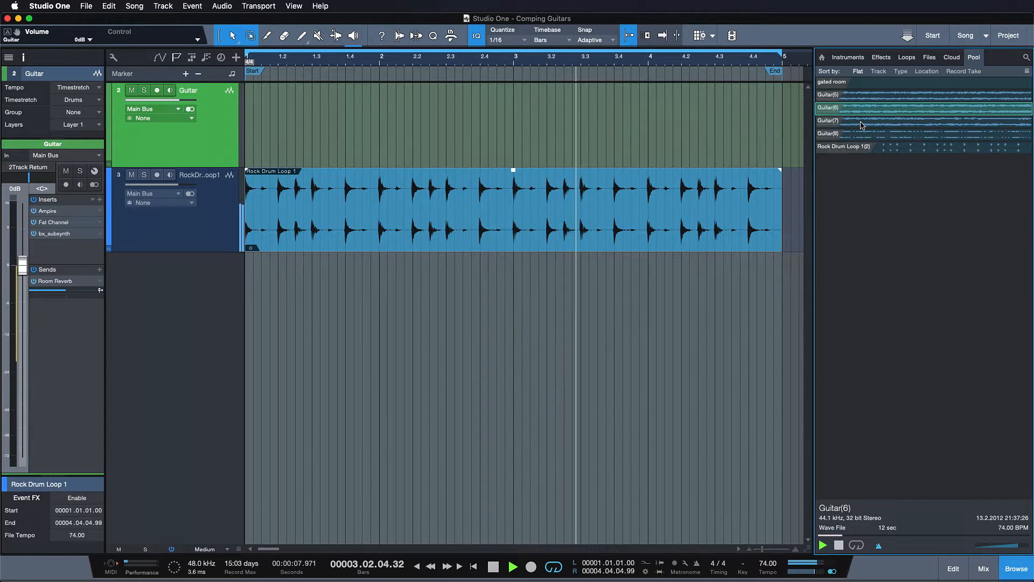
click(858, 120)
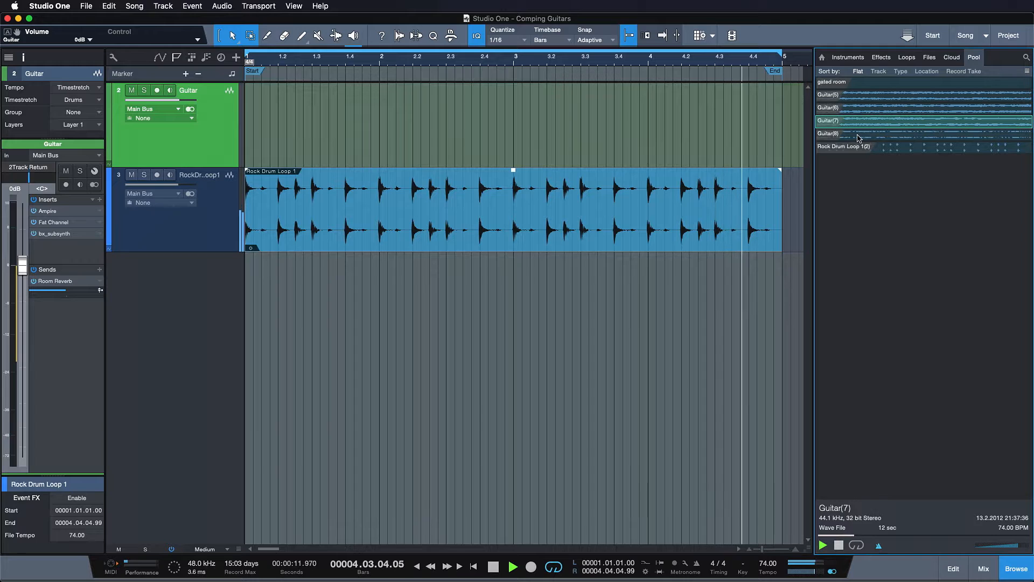
click(858, 134)
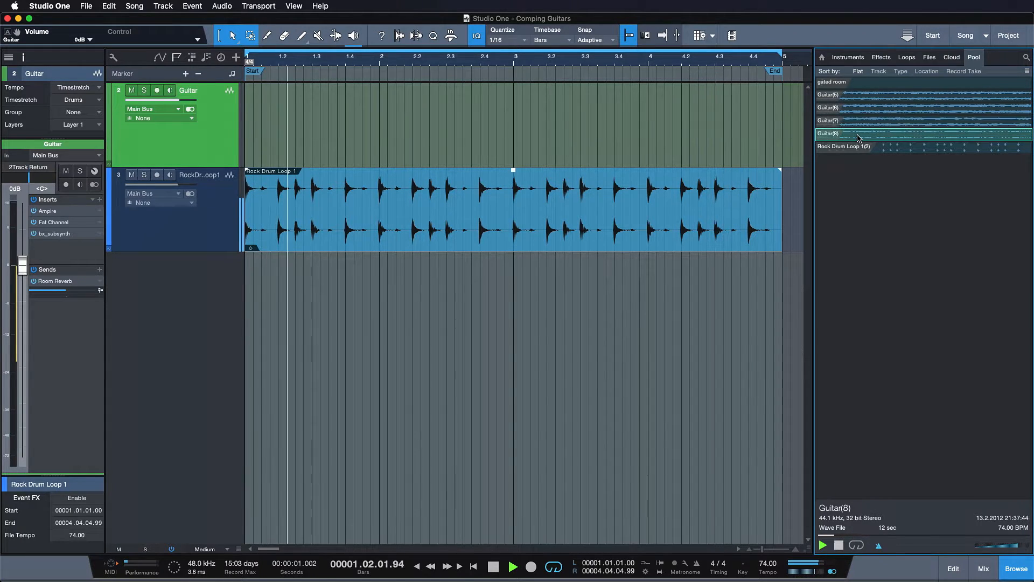
click(512, 565)
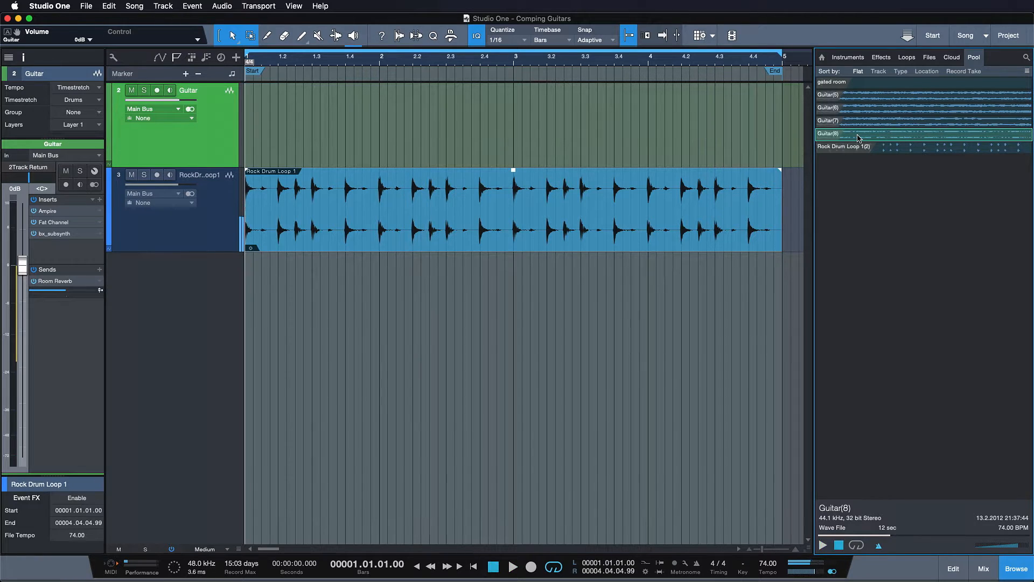
mouse_move(852, 104)
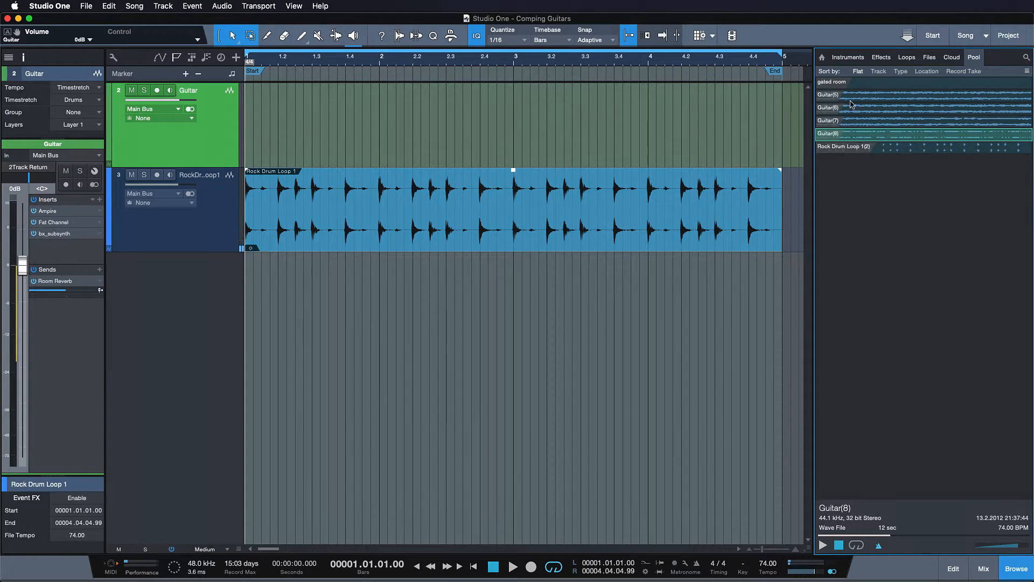
click(851, 95)
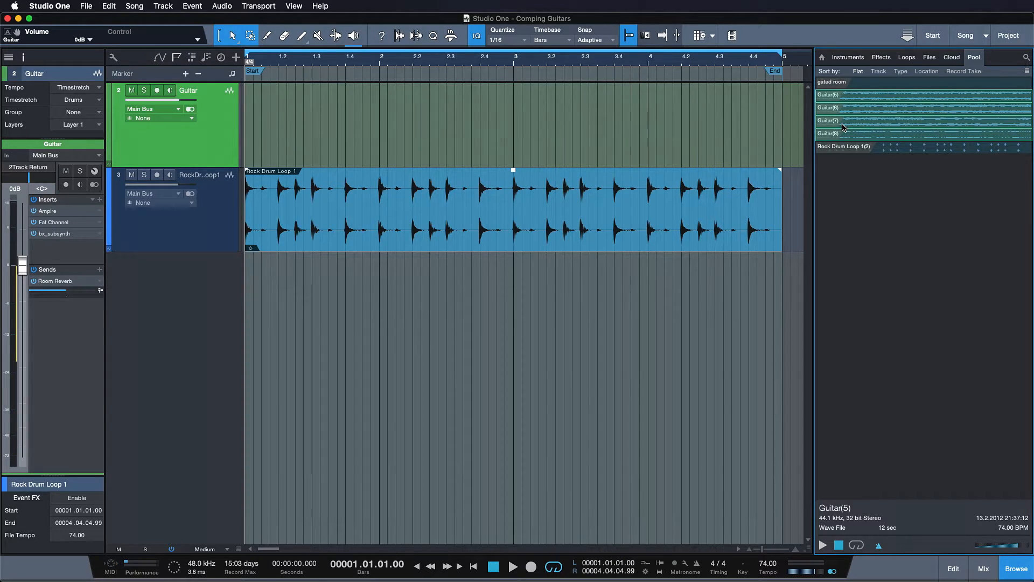
mouse_move(698, 309)
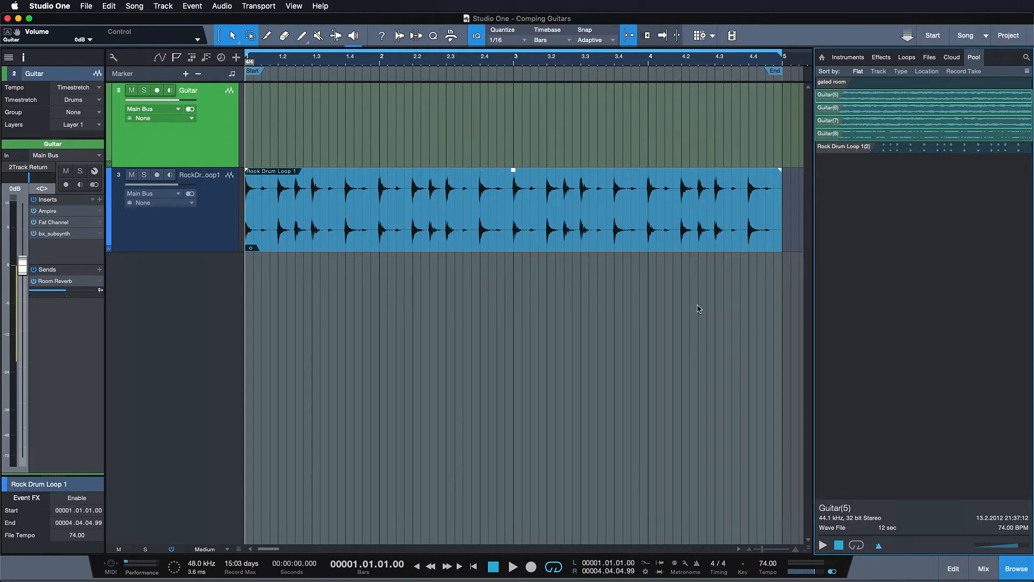
mouse_move(695, 321)
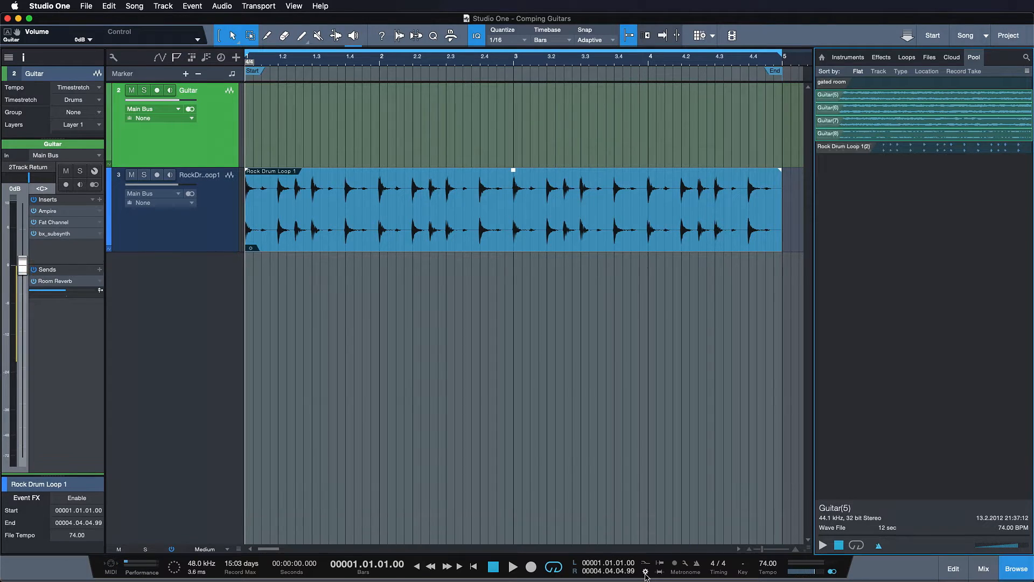
mouse_move(677, 405)
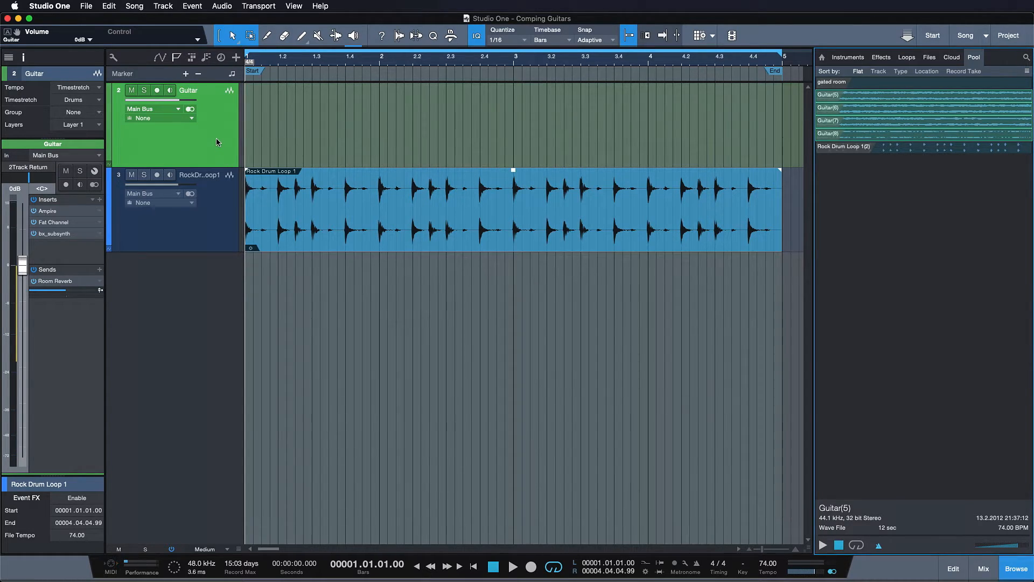
Add layers to the Guitar track holding Guitar(5)–Guitar(8), one take per layer.
right_click(217, 139)
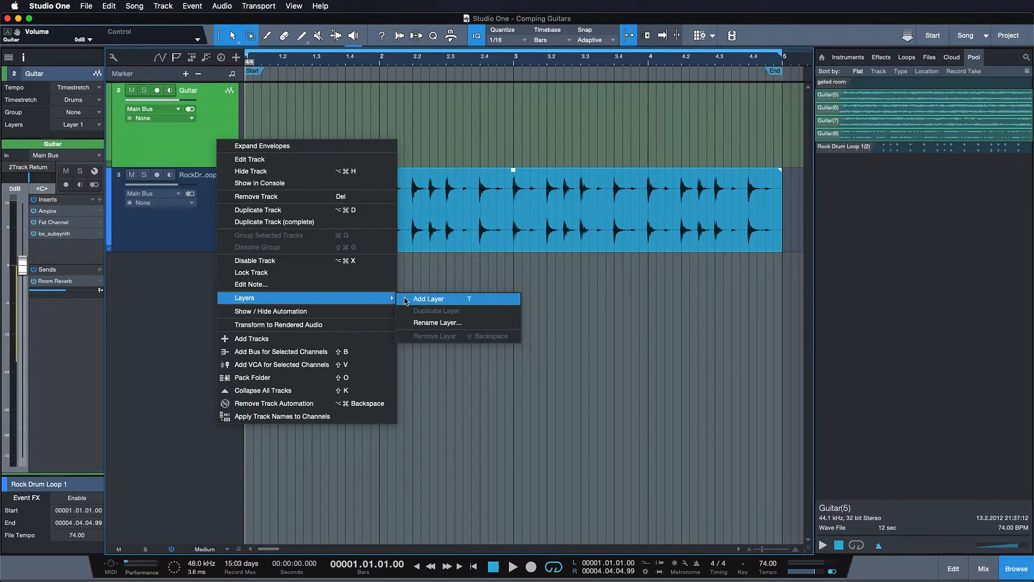
click(427, 298)
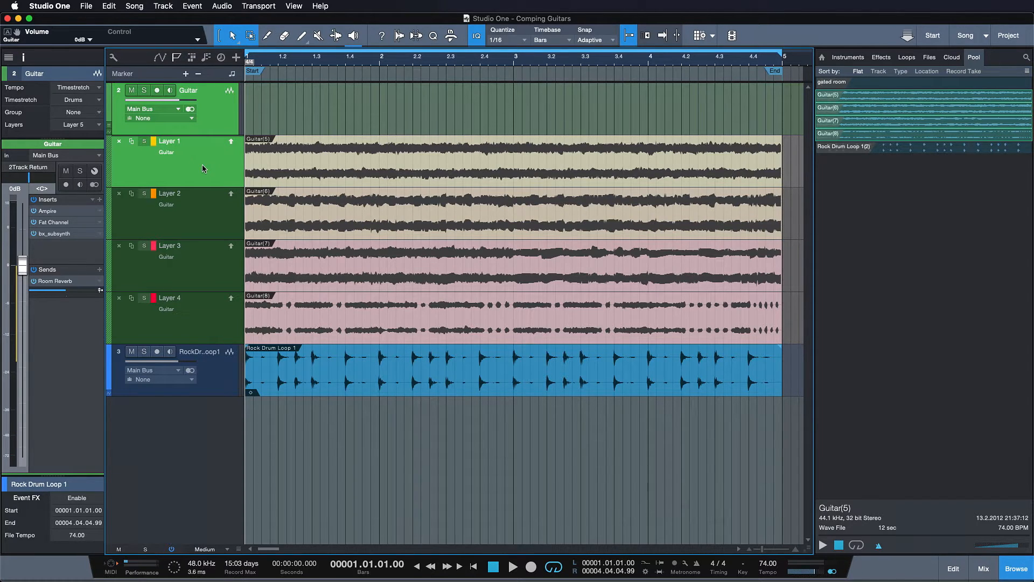
click(143, 141)
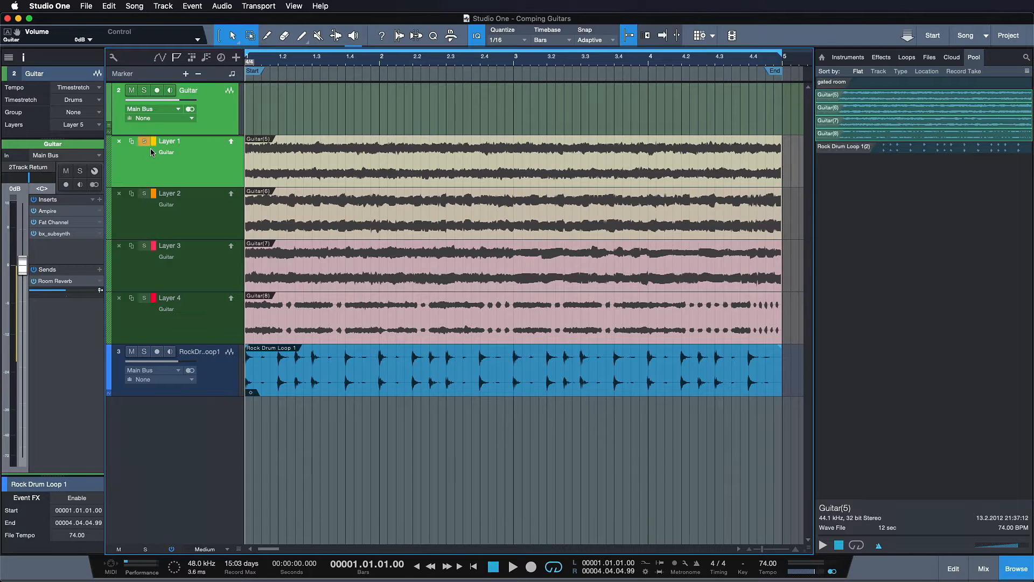
click(513, 567)
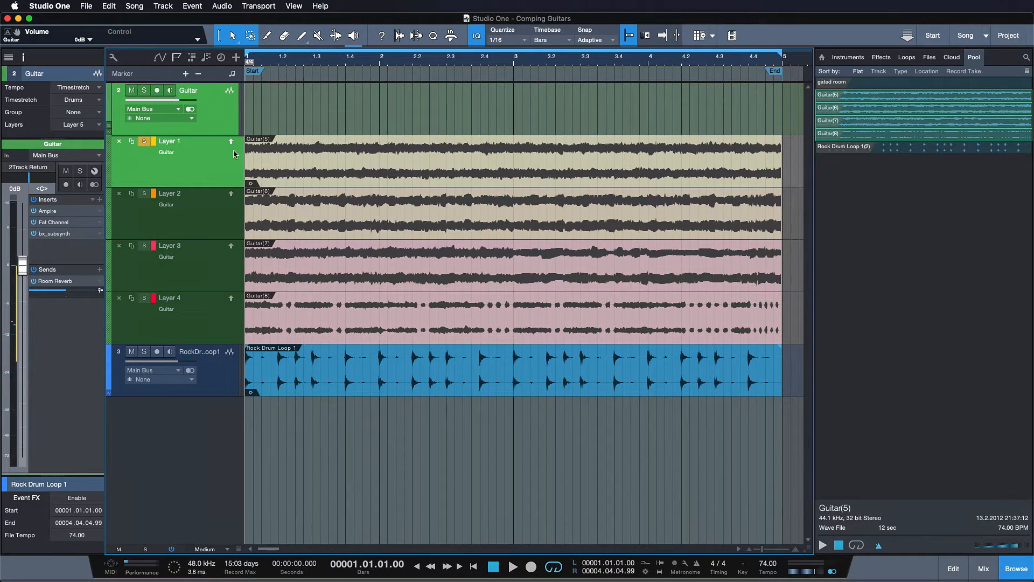
Rename Layer 1 to Main Take and promote its Guitar(5) audio as the playing take.
double_click(169, 140)
text(Main Take)
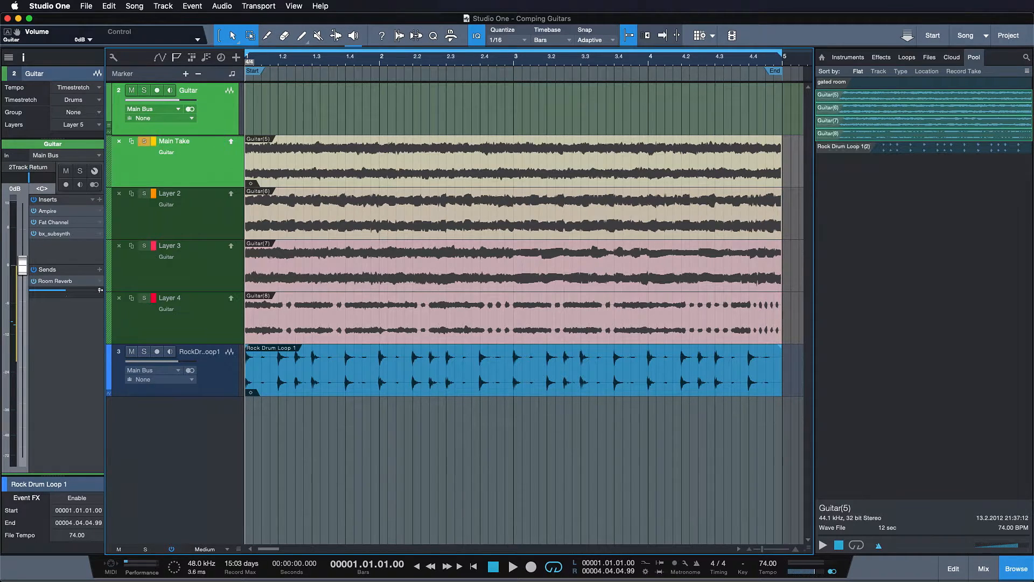
click(144, 141)
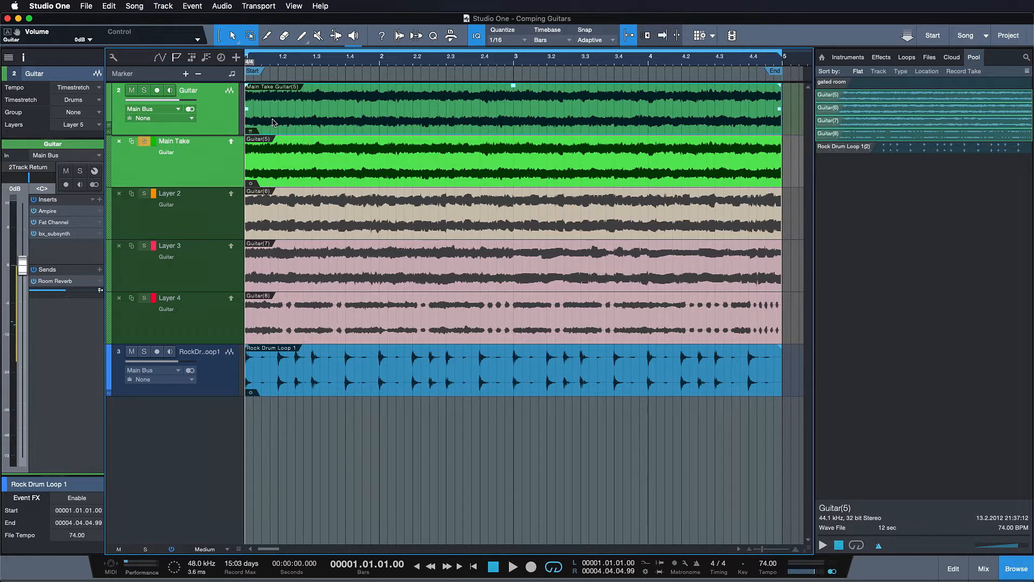
Split the Main Take Guitar(5) event into several short sections, including a cut in bar 3.
click(314, 115)
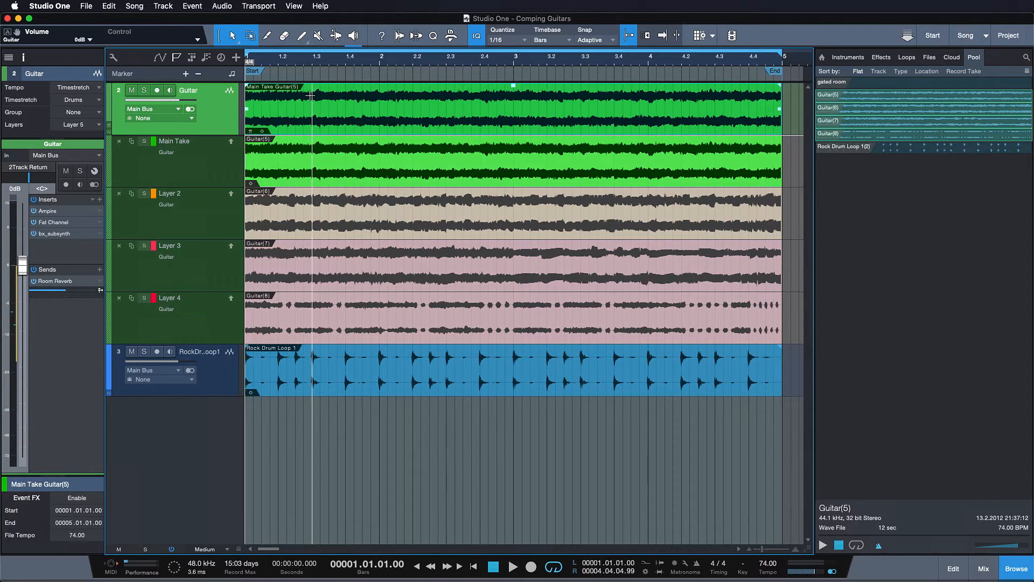
click(513, 567)
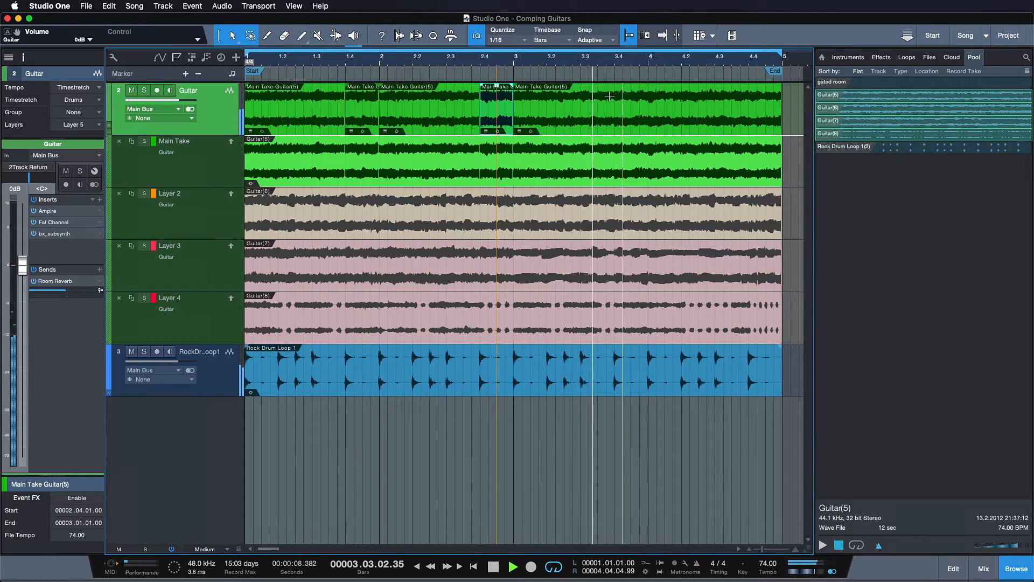
click(610, 96)
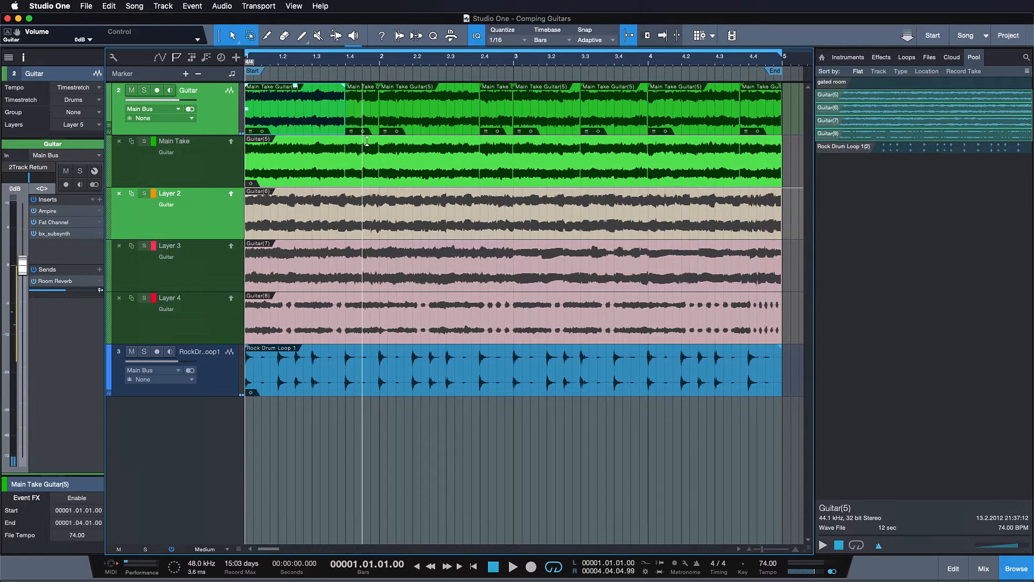
mouse_move(484, 124)
text(R)
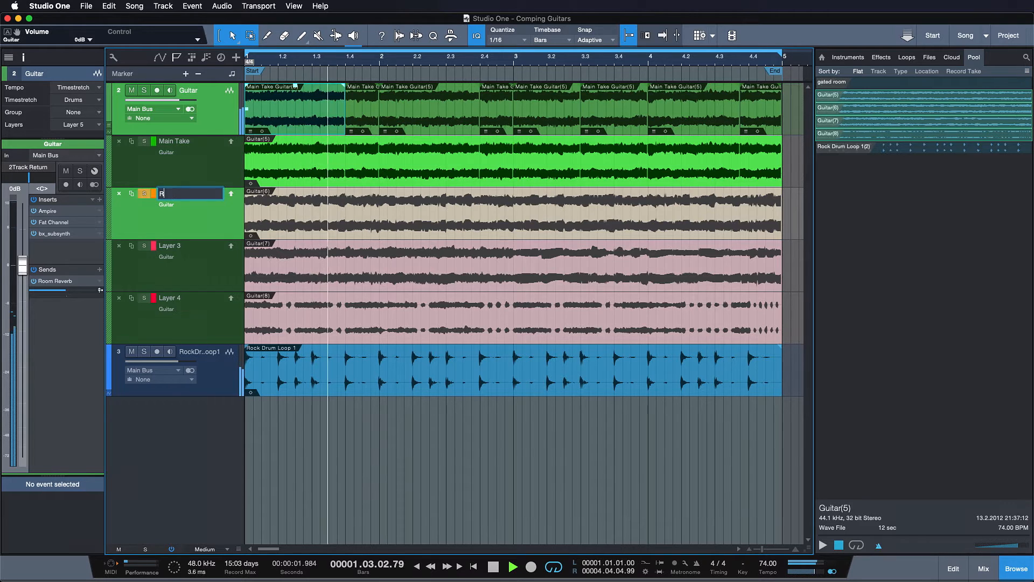
Rename Layers 2–4 to Rhythmic Guitar, Sustain and Stutter FX.
text(hythmic Guitar)
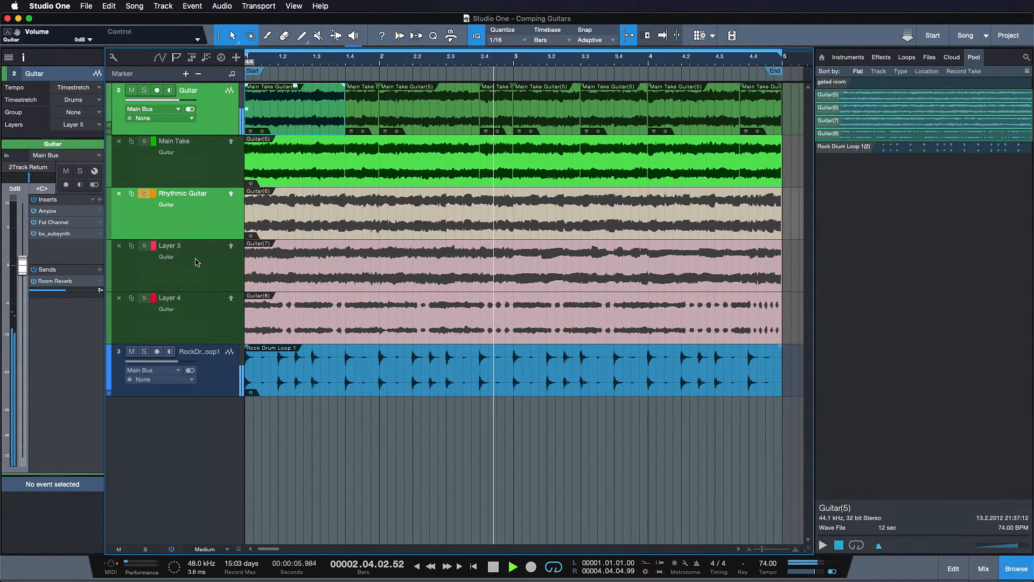
click(143, 245)
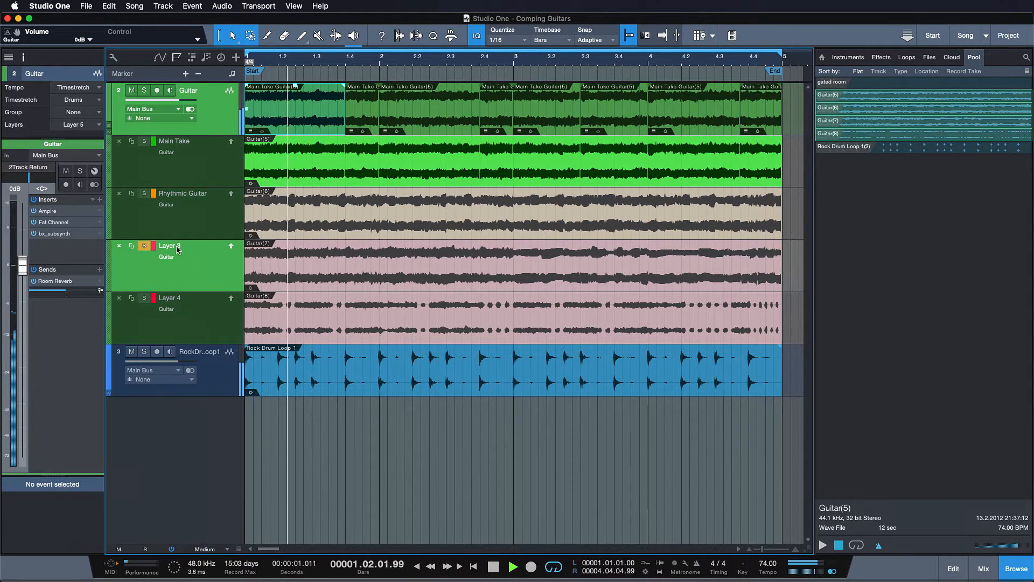
double_click(170, 245)
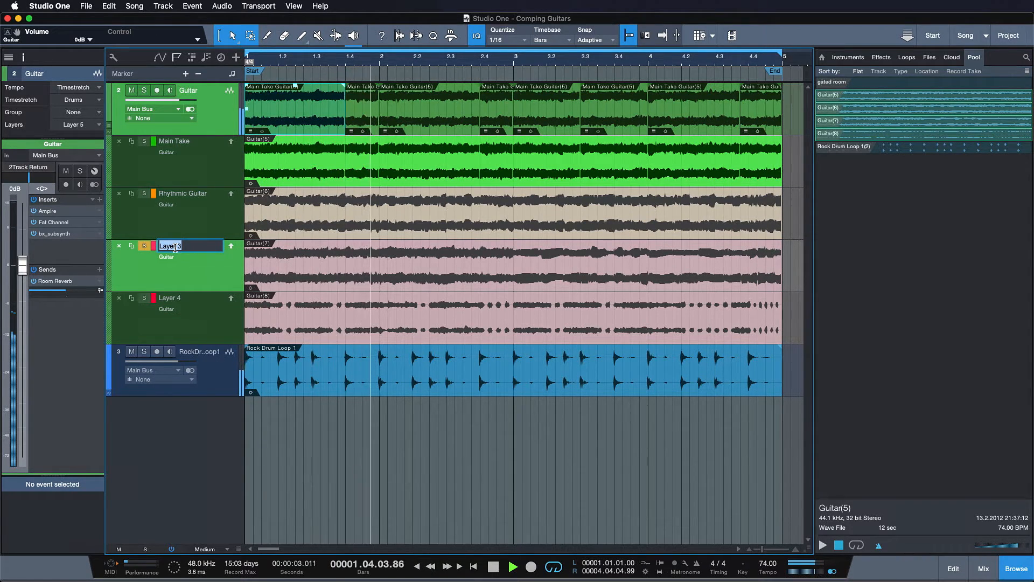
text(Sustain)
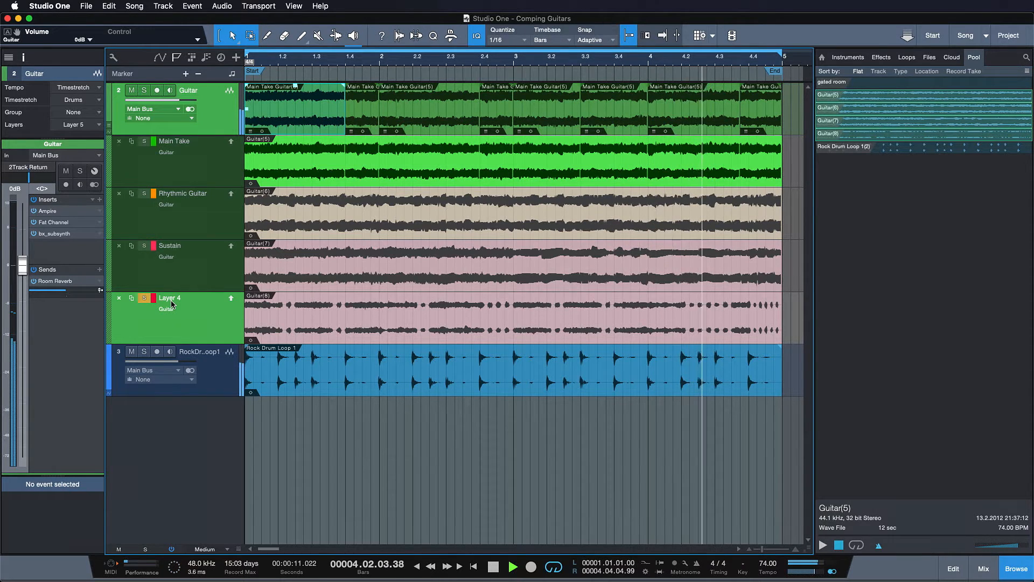
click(513, 566)
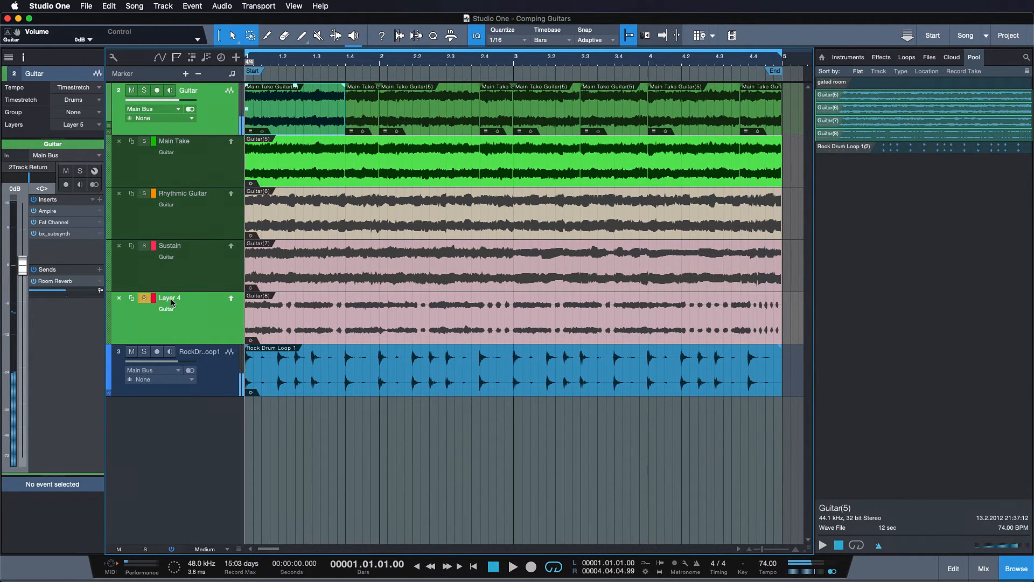
double_click(169, 297)
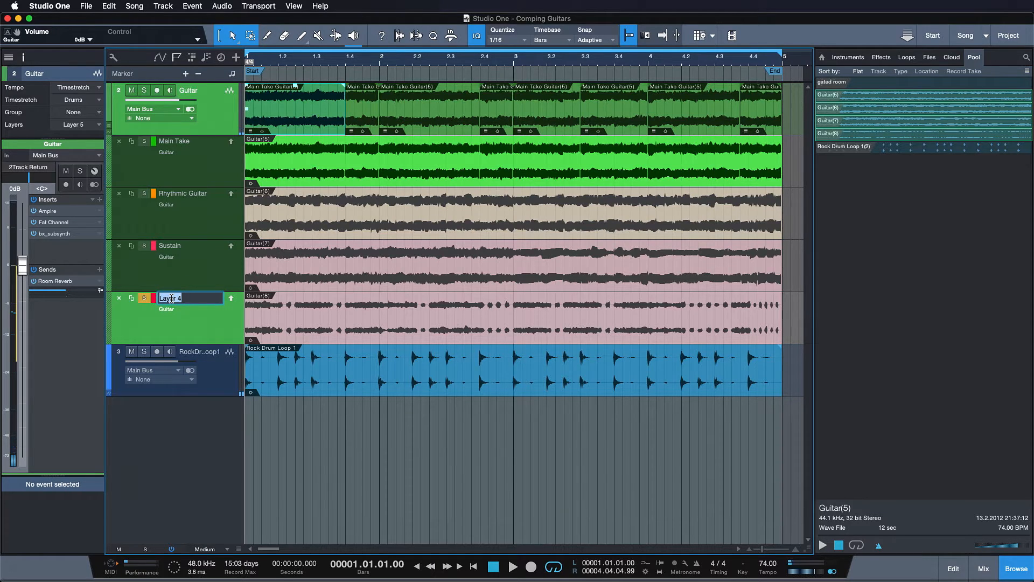
text(Stutter FX)
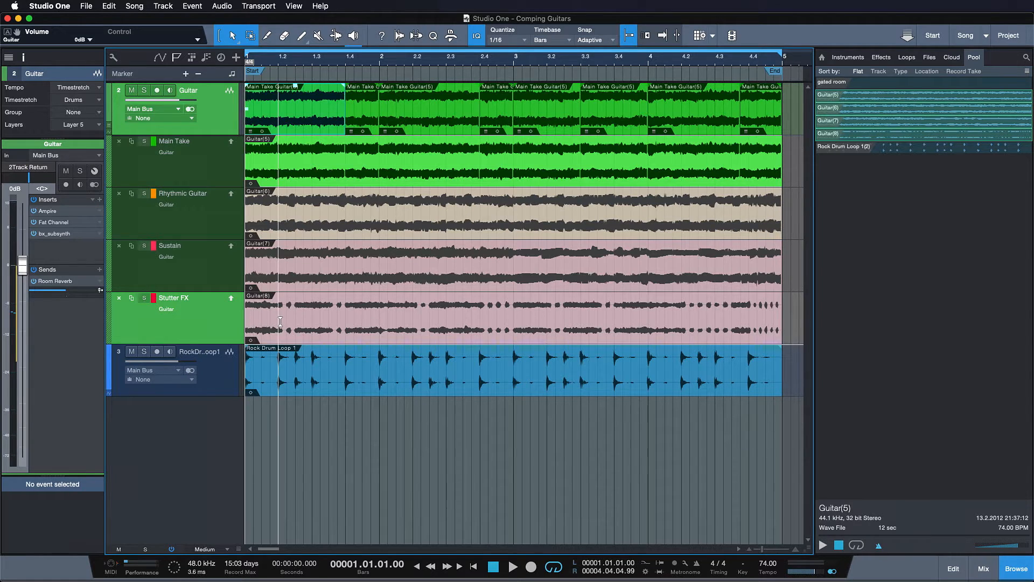
Solo and play the Guitar track, then collapse its layers above the drum loop.
click(513, 566)
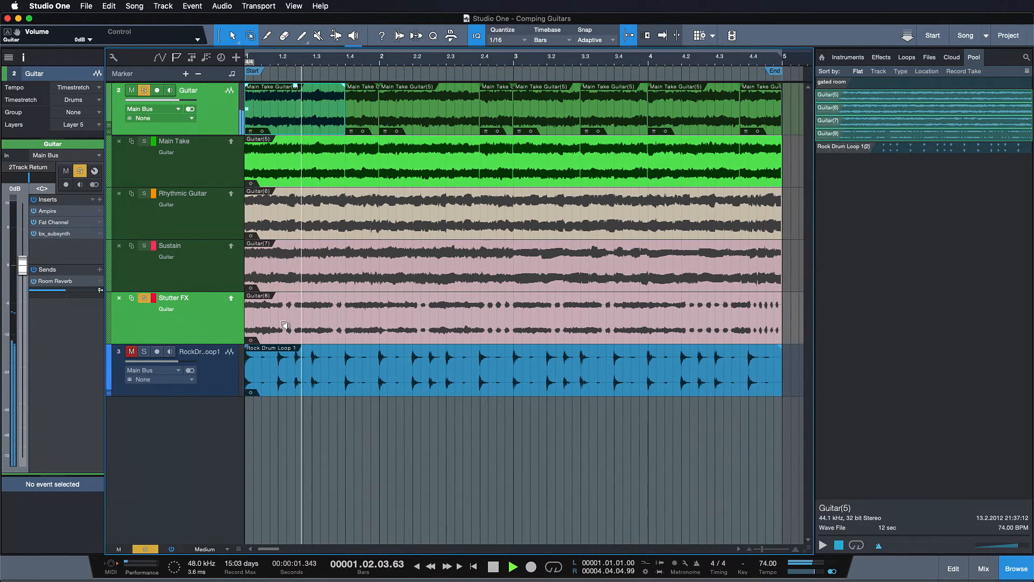
click(428, 63)
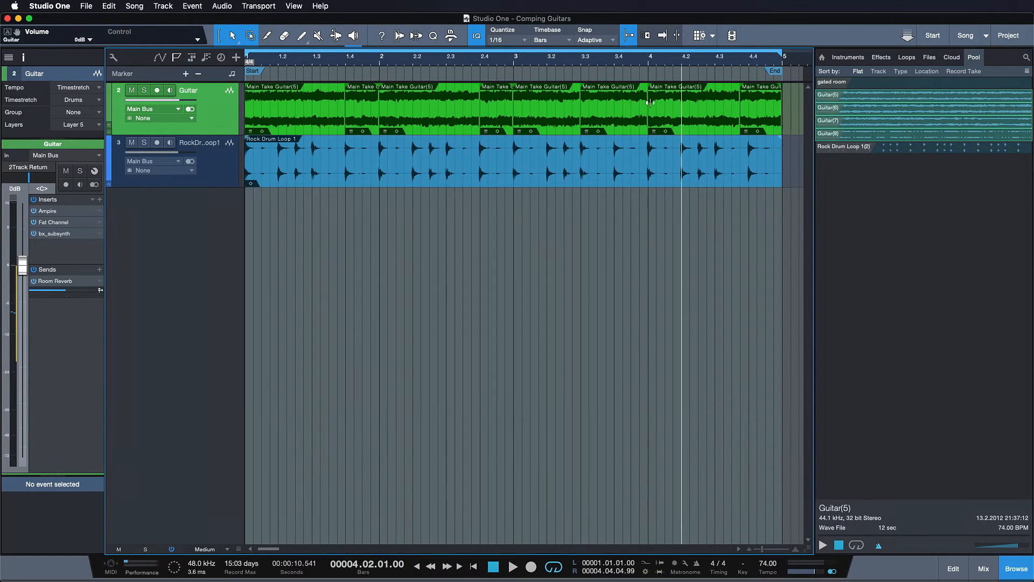
mouse_move(745, 133)
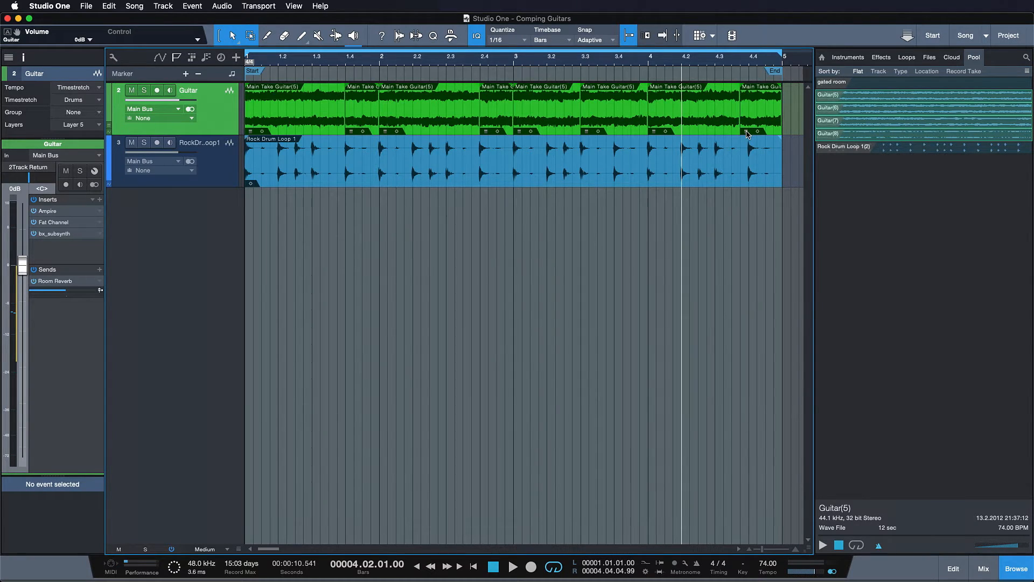
Assign the Stutter FX layer to the final guitar slice, leaving the rest on Main Take.
click(759, 109)
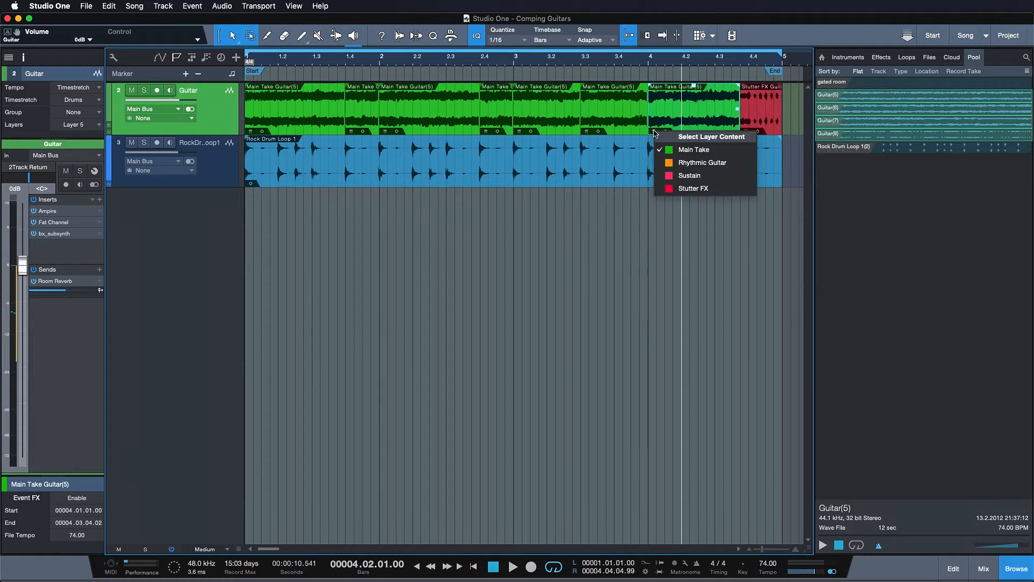
mouse_move(693, 187)
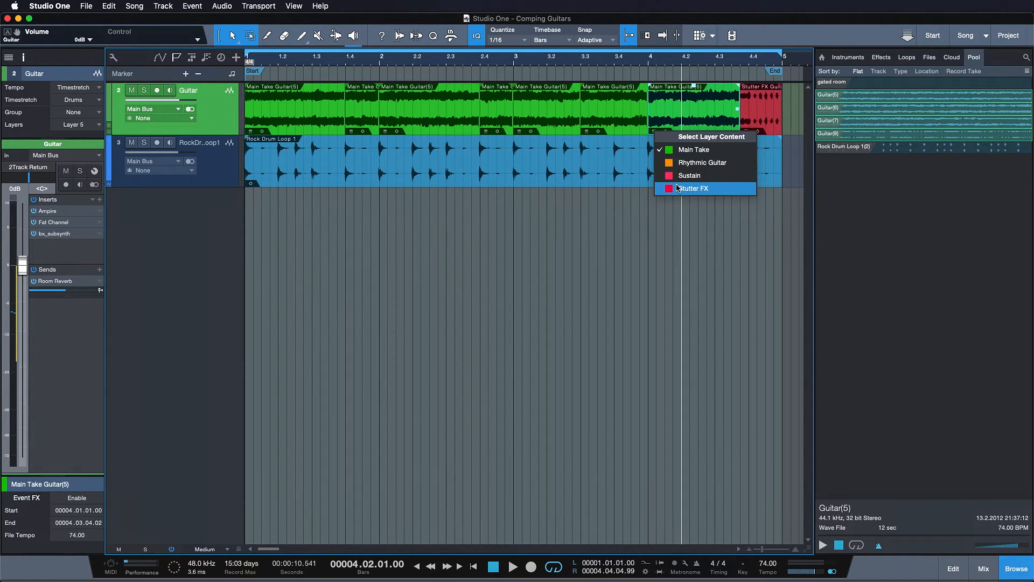
mouse_move(627, 225)
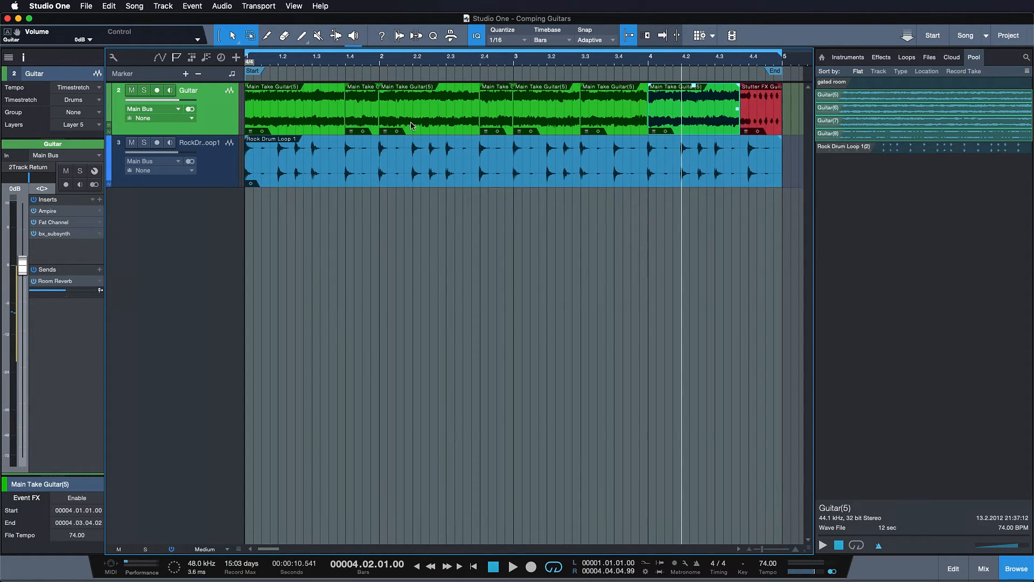
click(407, 109)
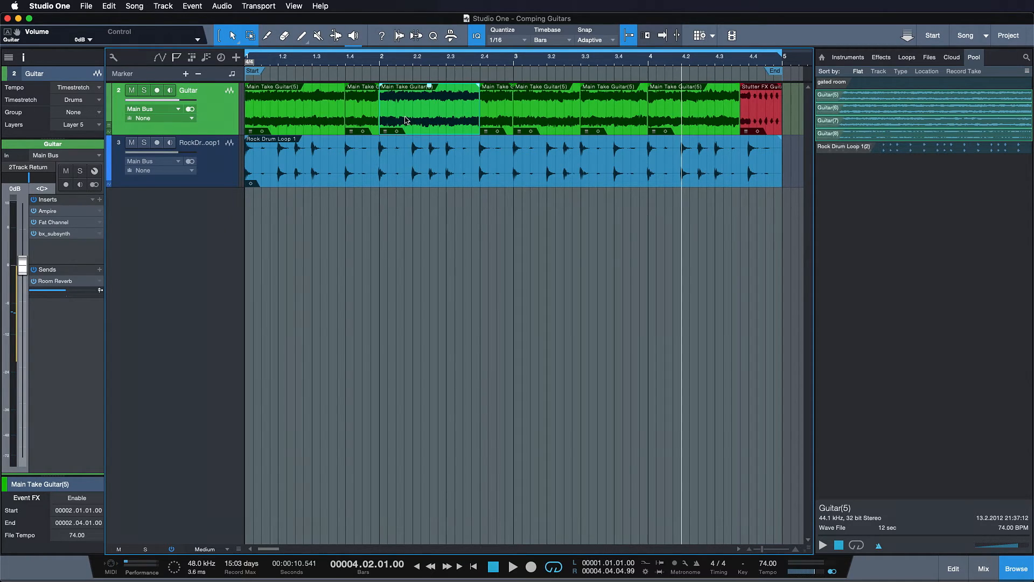
mouse_move(263, 125)
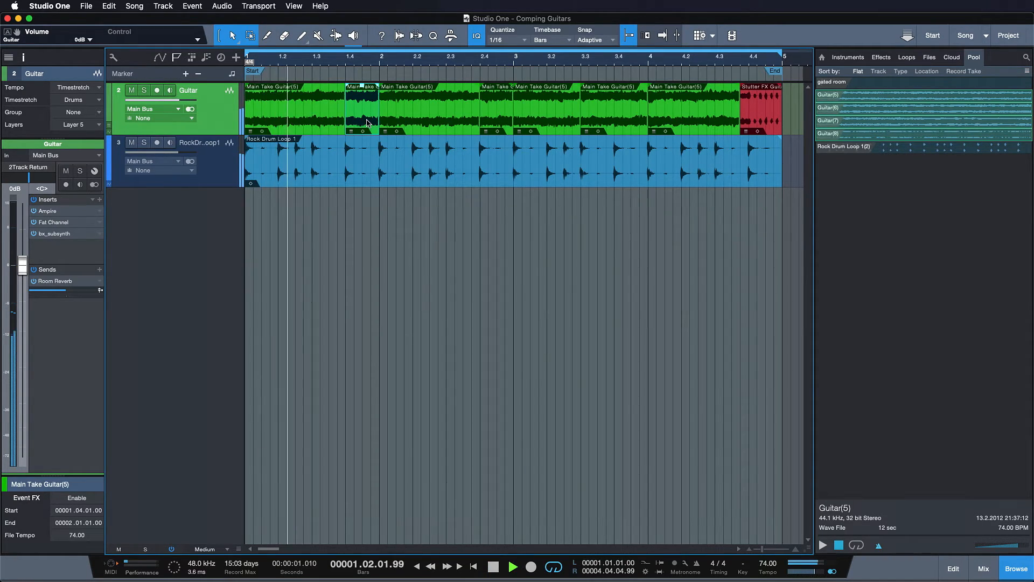
Put the slices near bars 1.4 and 2.4 on Rhythmic Guitar, comparing against Main Take in playback.
click(362, 109)
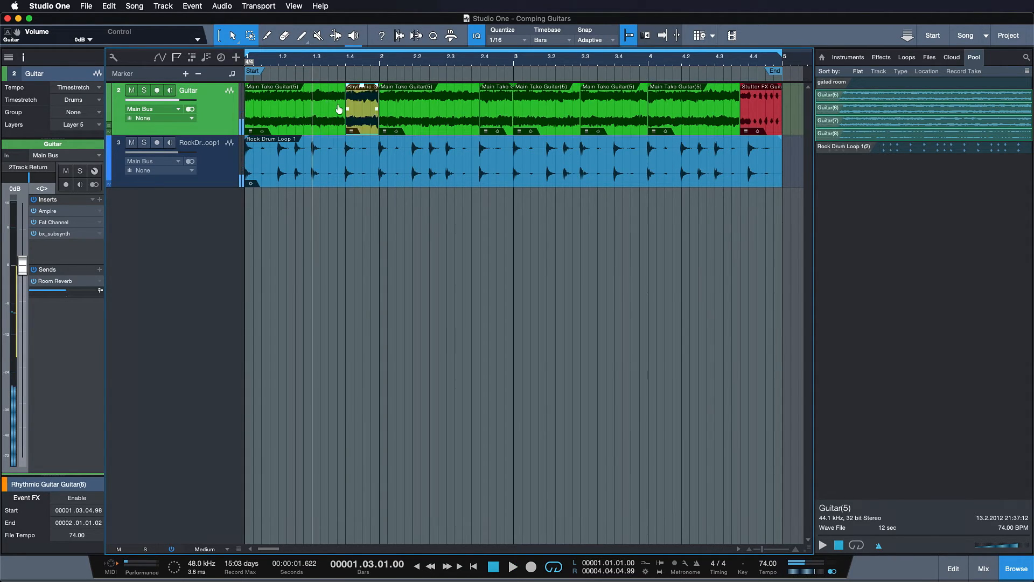
click(360, 106)
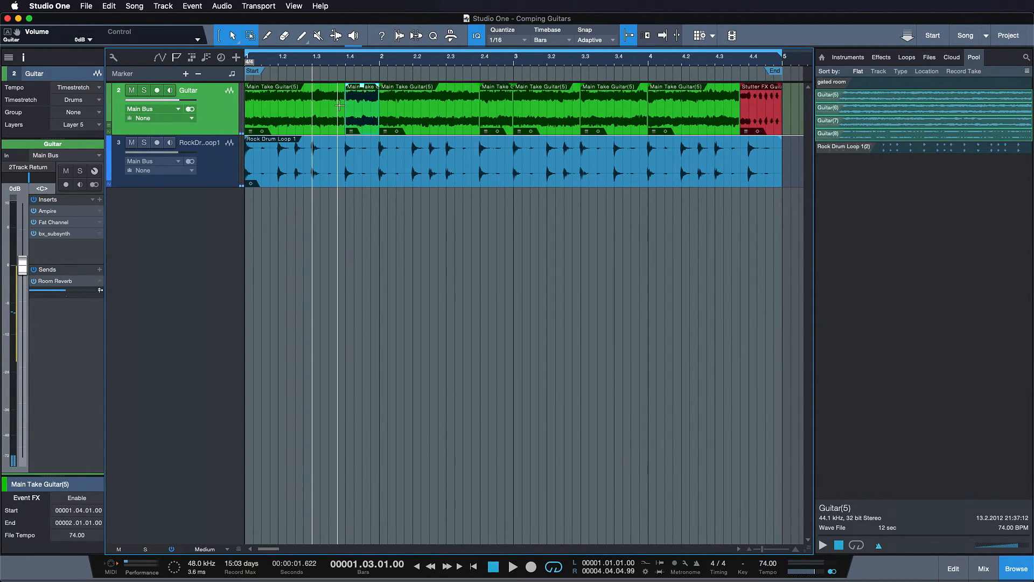
click(362, 109)
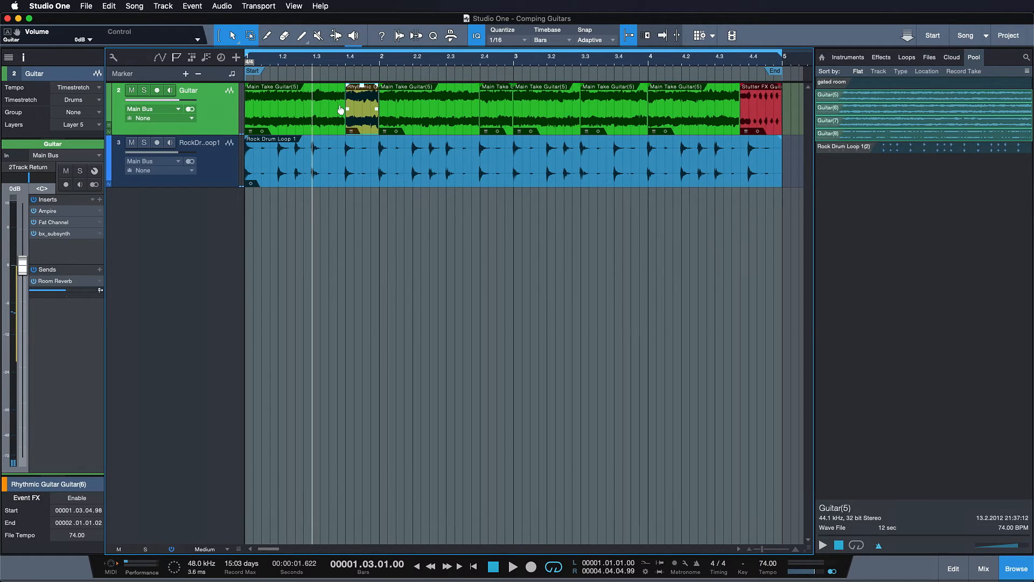
click(513, 566)
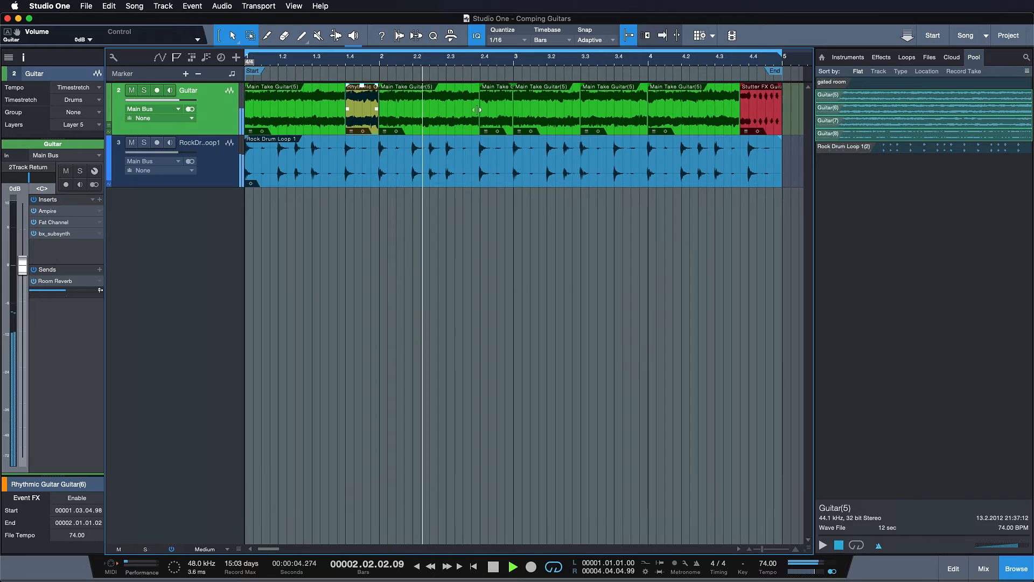
click(495, 109)
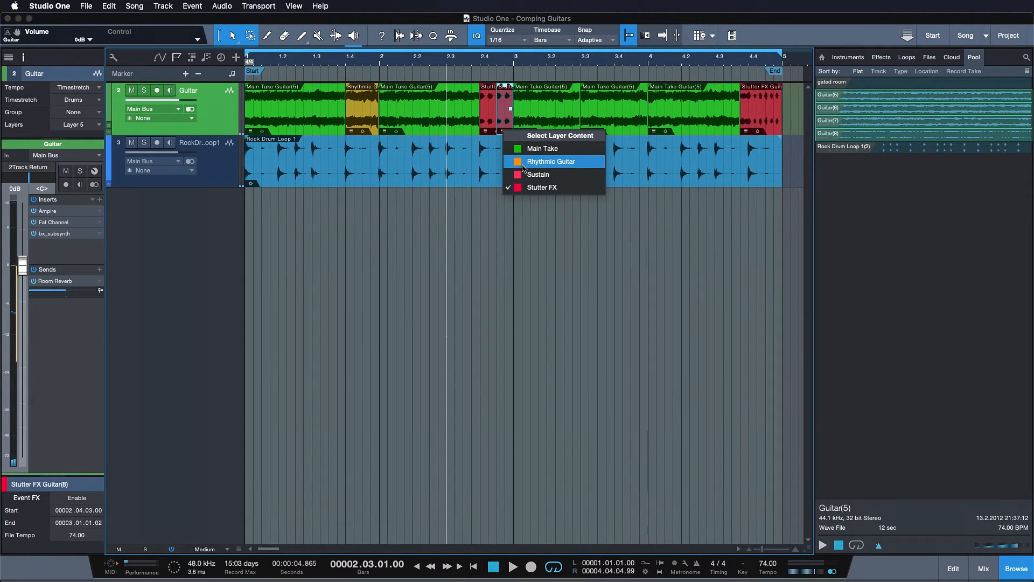
click(551, 161)
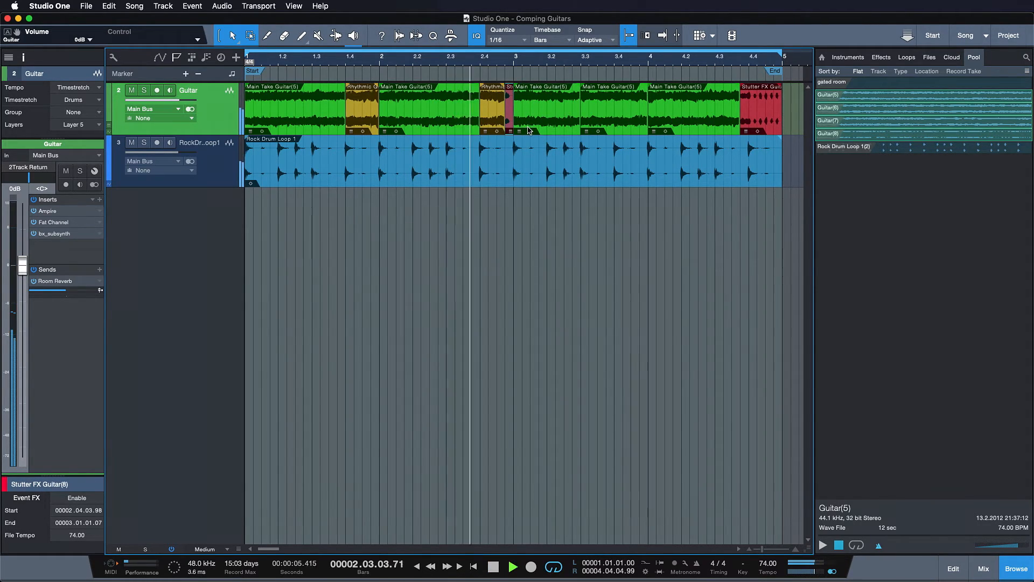
Set the short slice after 2.4 and the slice at 3.4 to Sustain and play the comp back.
click(492, 566)
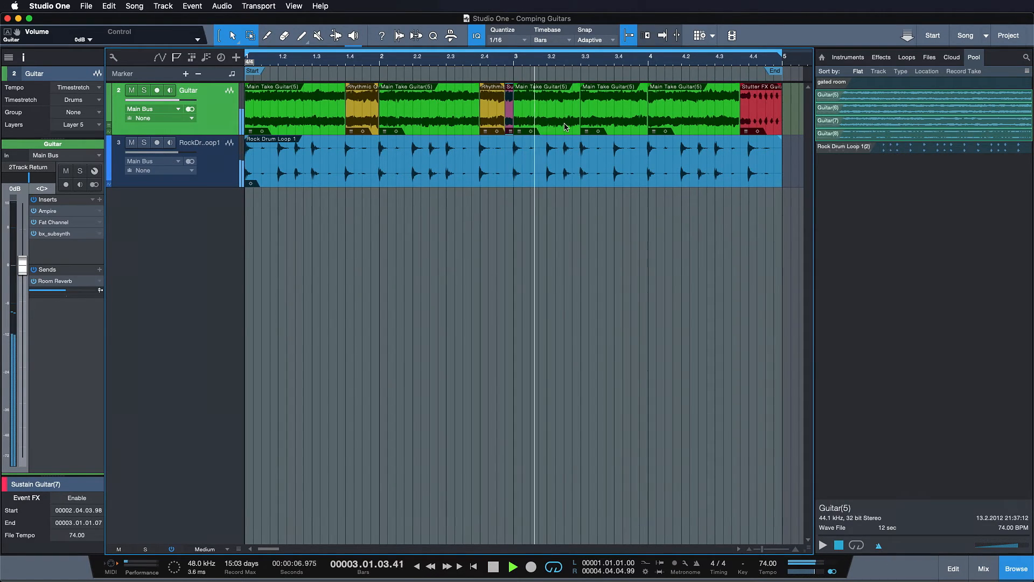
click(612, 107)
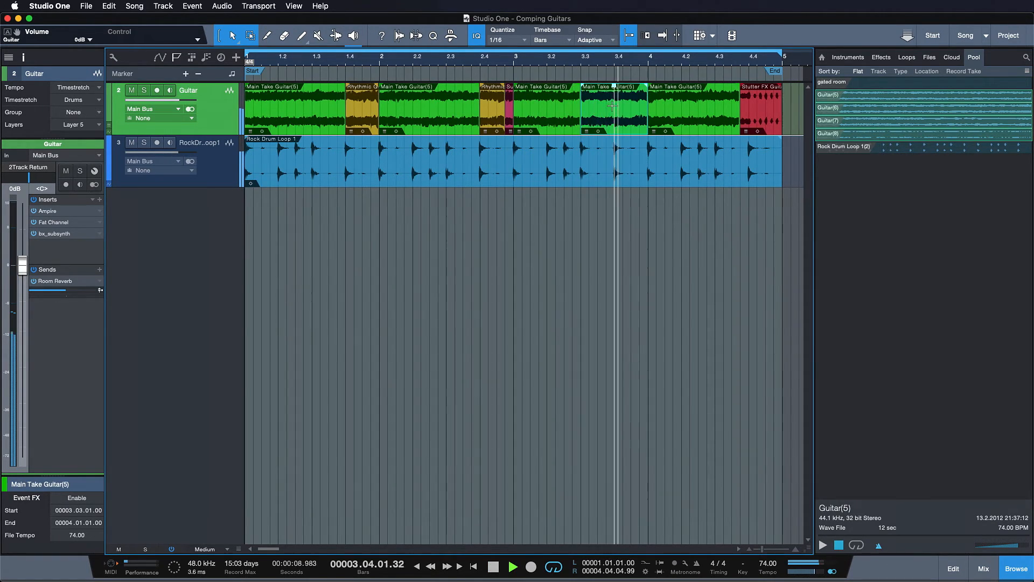
click(613, 108)
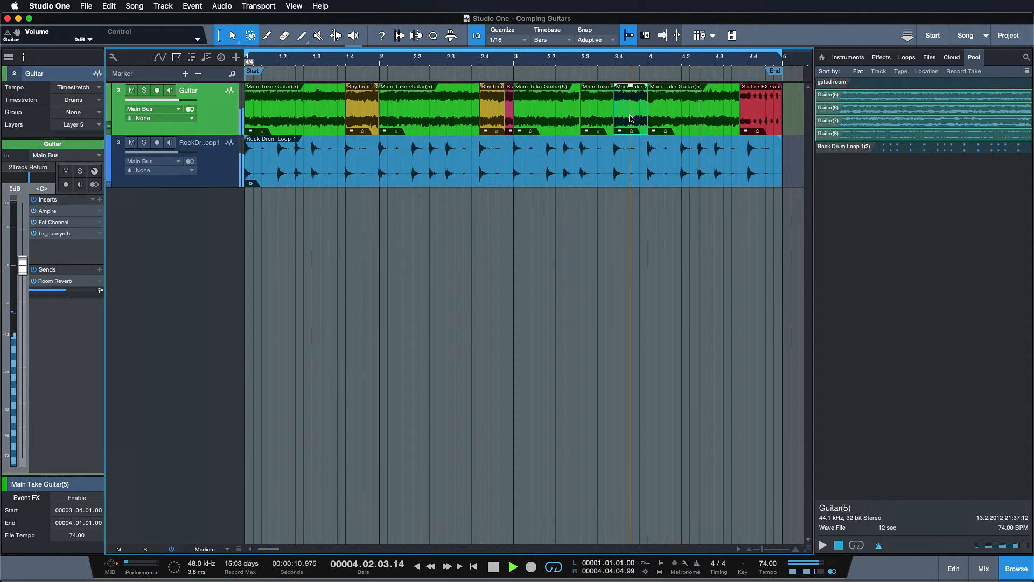
click(630, 109)
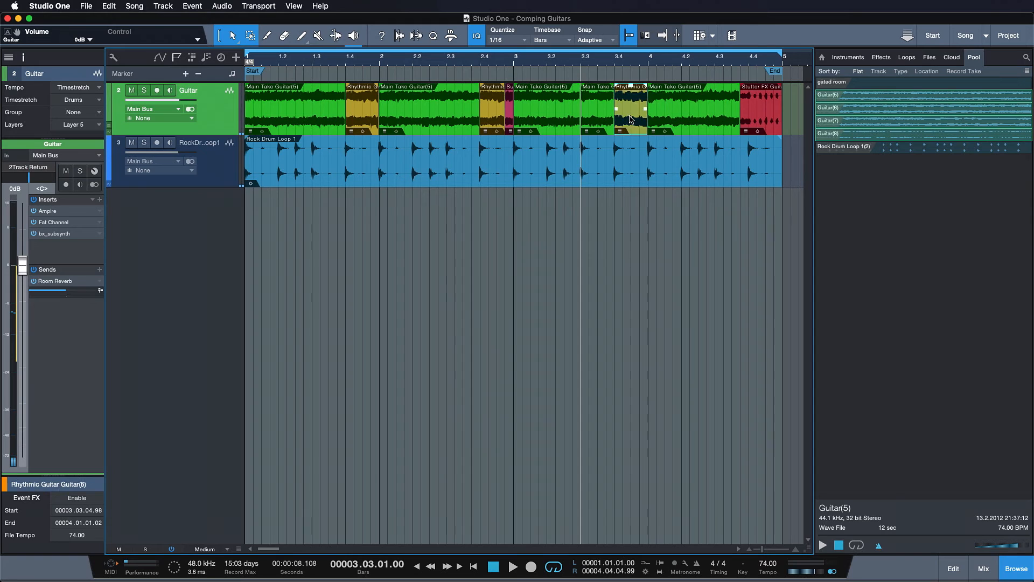
click(630, 118)
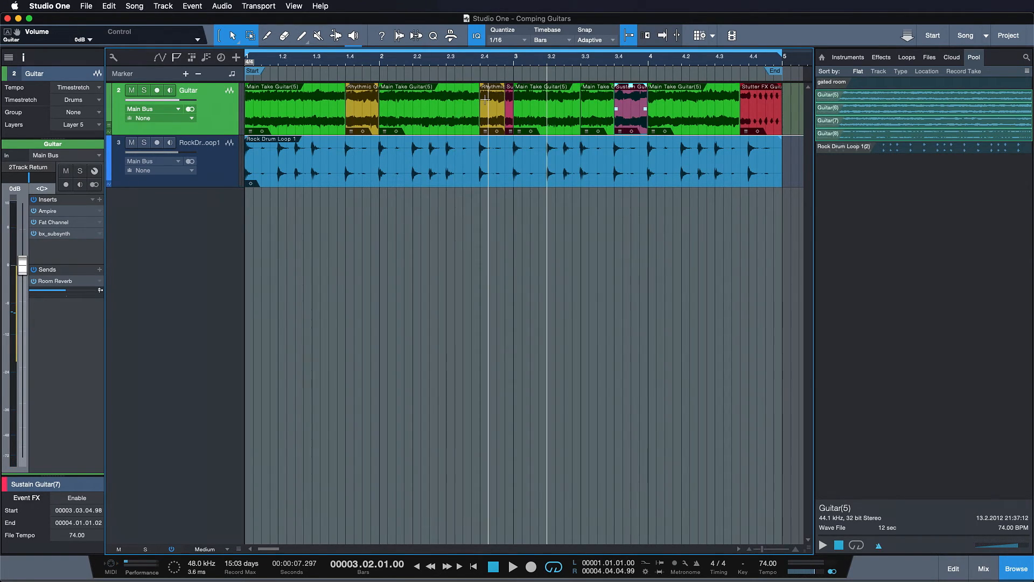
click(514, 566)
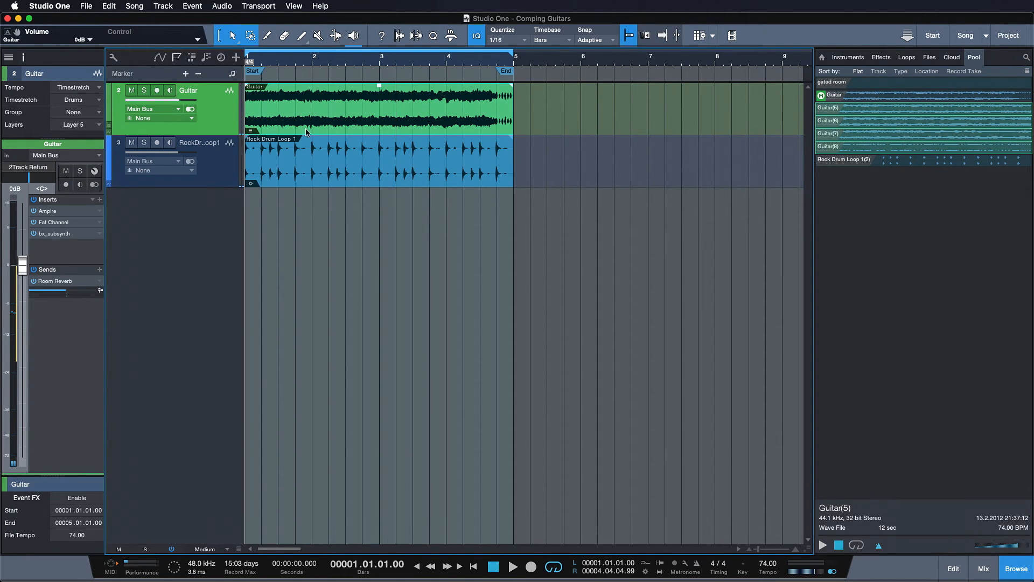
mouse_move(109, 127)
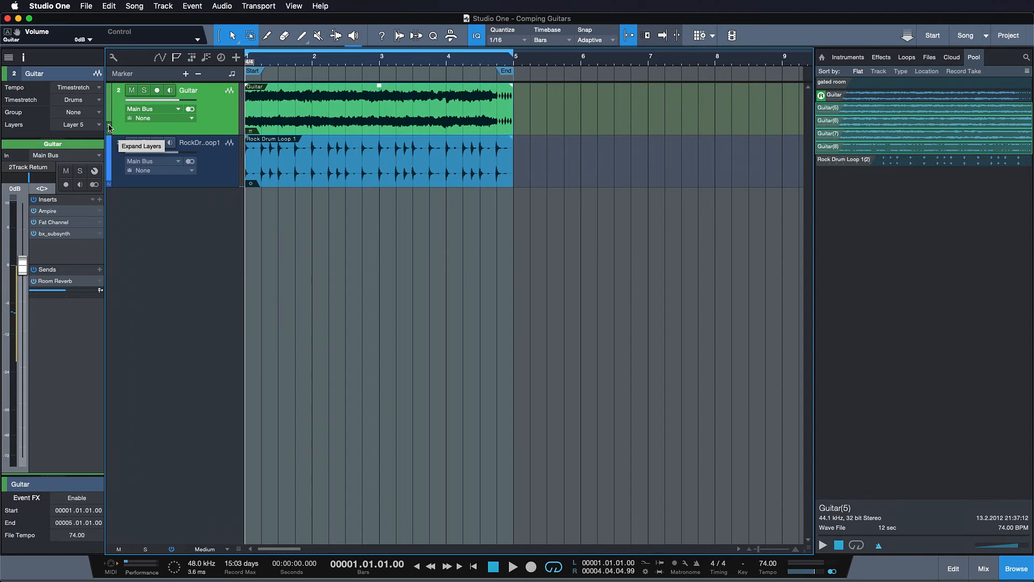
Expand the Guitar track's layers to show Main Take, Rhythmic Guitar, Sustain and Stutter FX again.
click(141, 145)
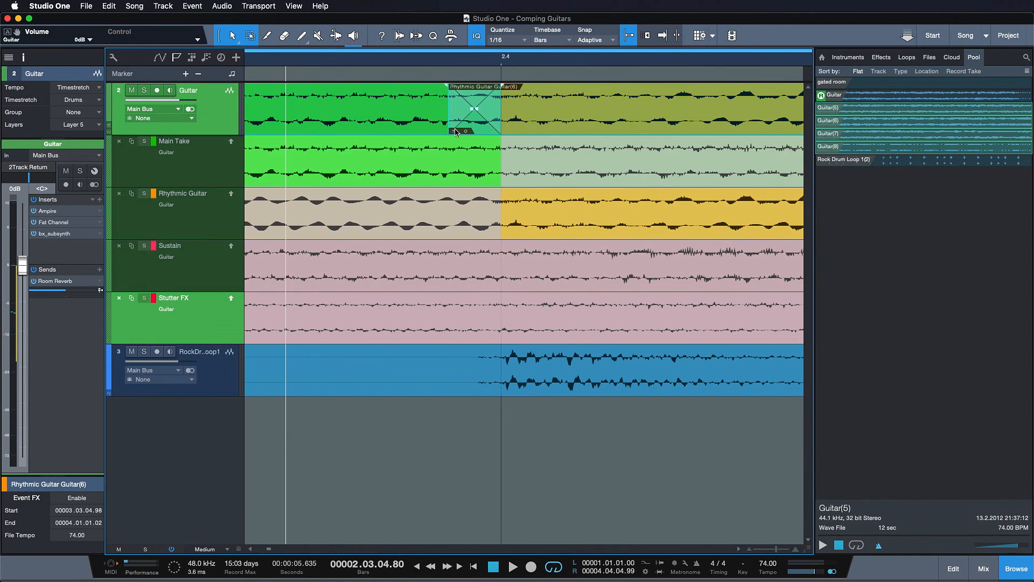
mouse_move(476, 111)
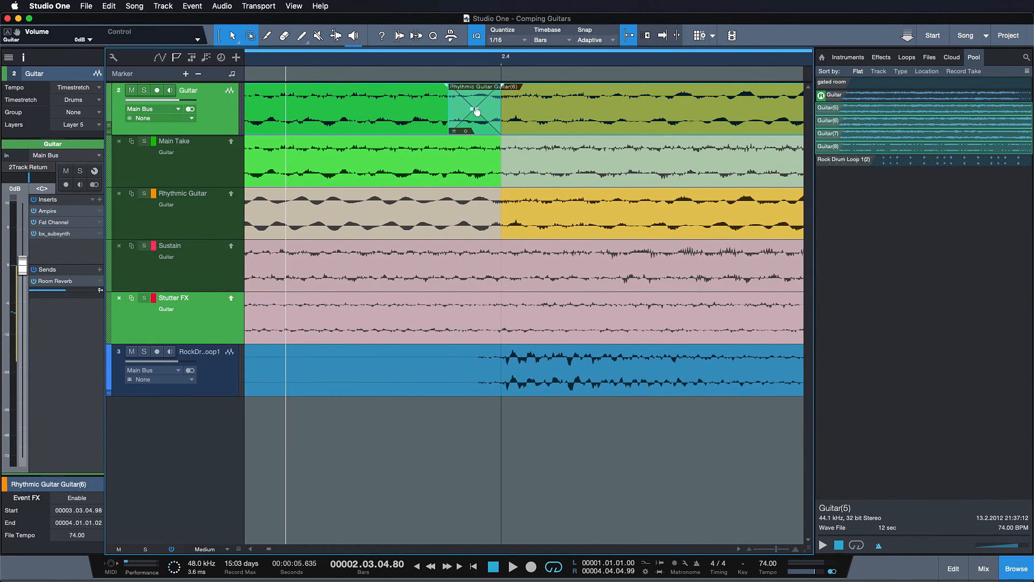